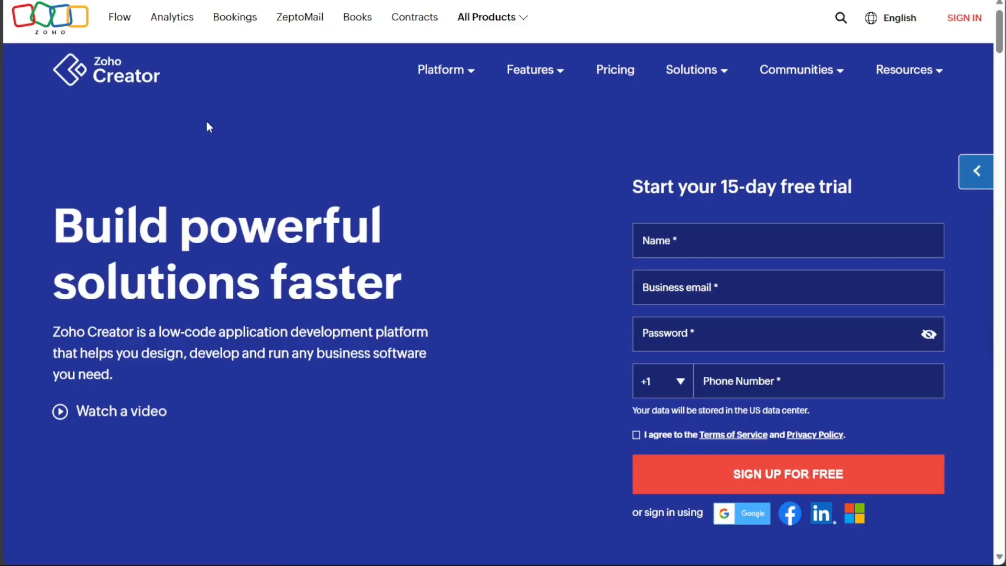
mouse_move(174, 112)
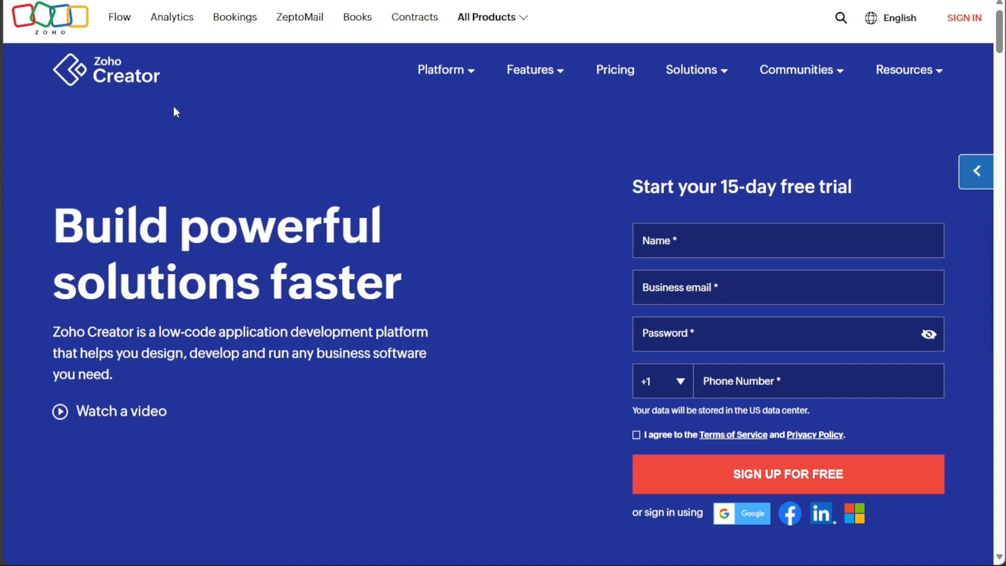
mouse_move(169, 130)
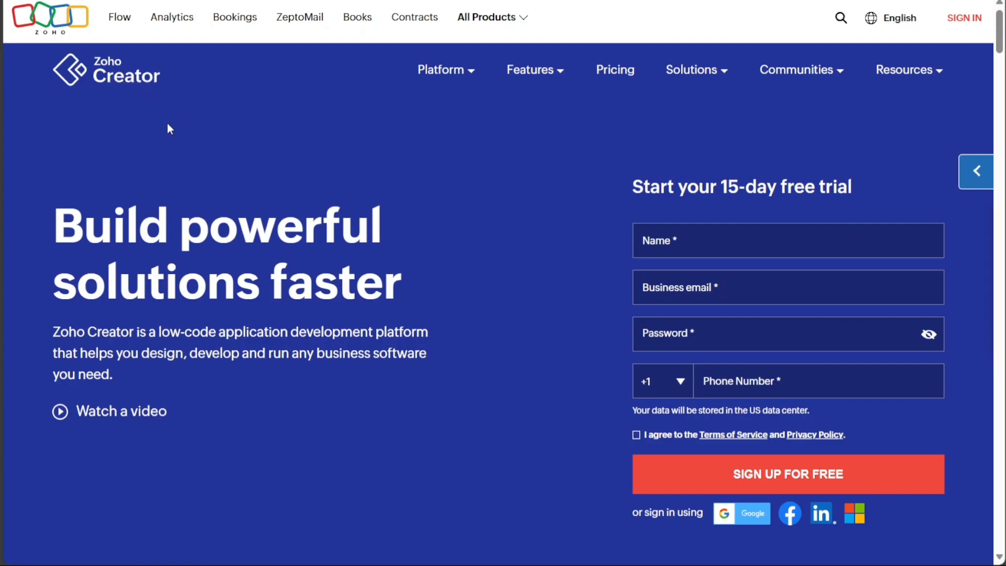
mouse_move(187, 152)
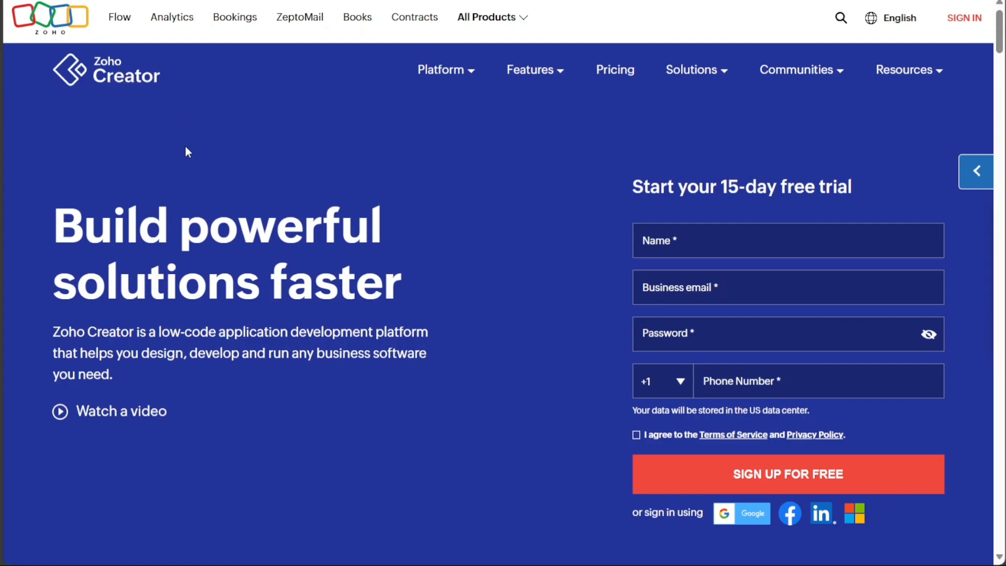
mouse_move(215, 169)
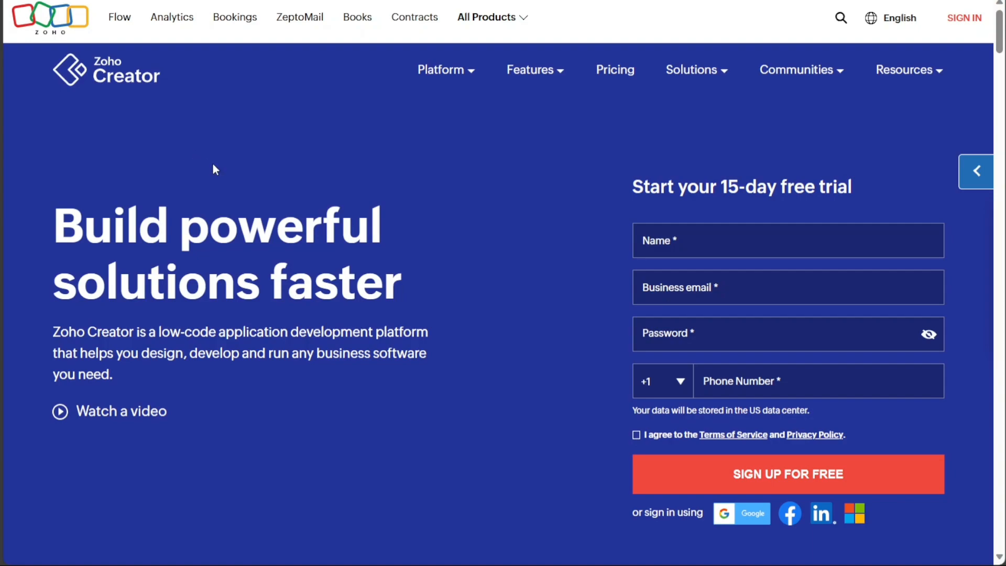
mouse_move(416, 300)
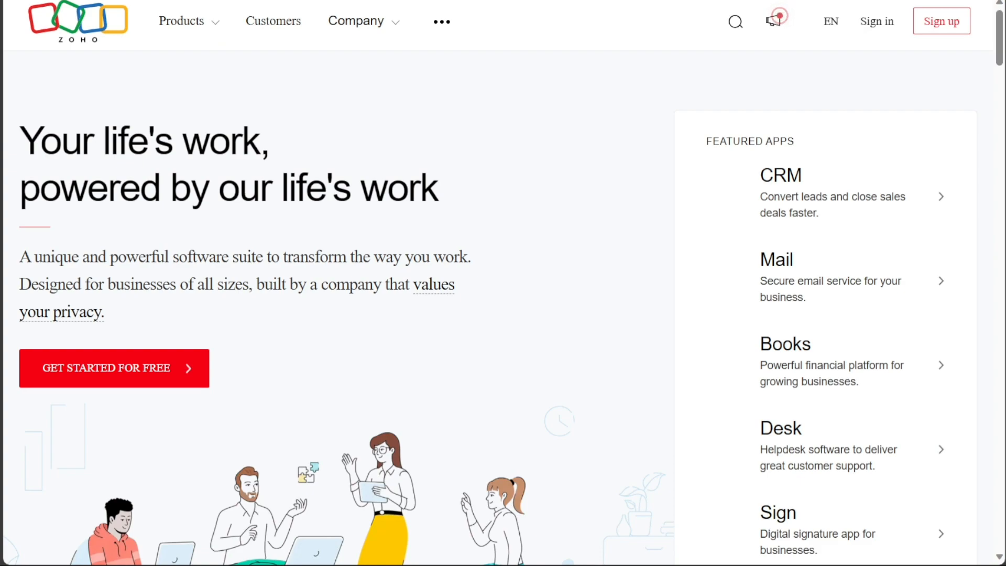
mouse_move(69, 47)
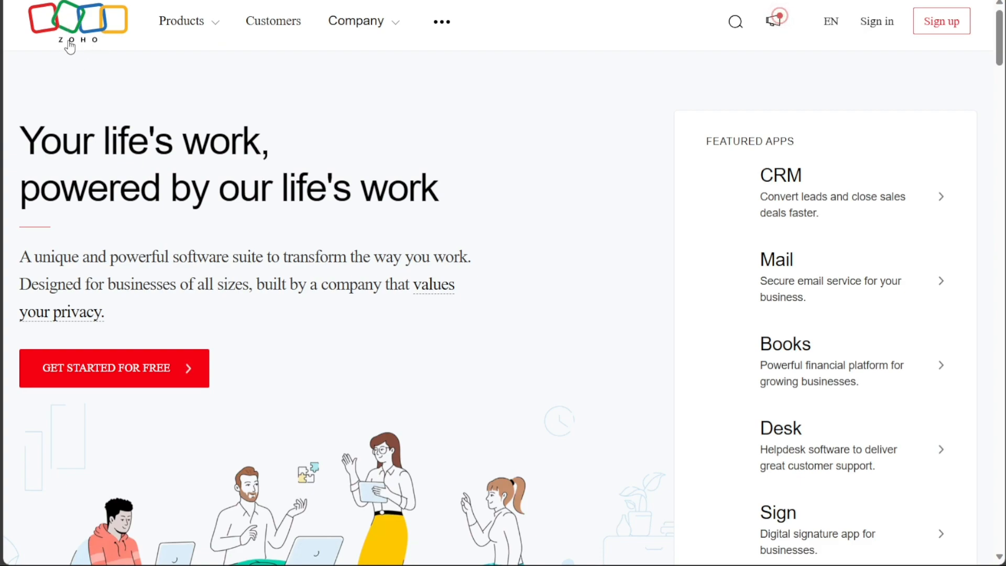
mouse_move(120, 74)
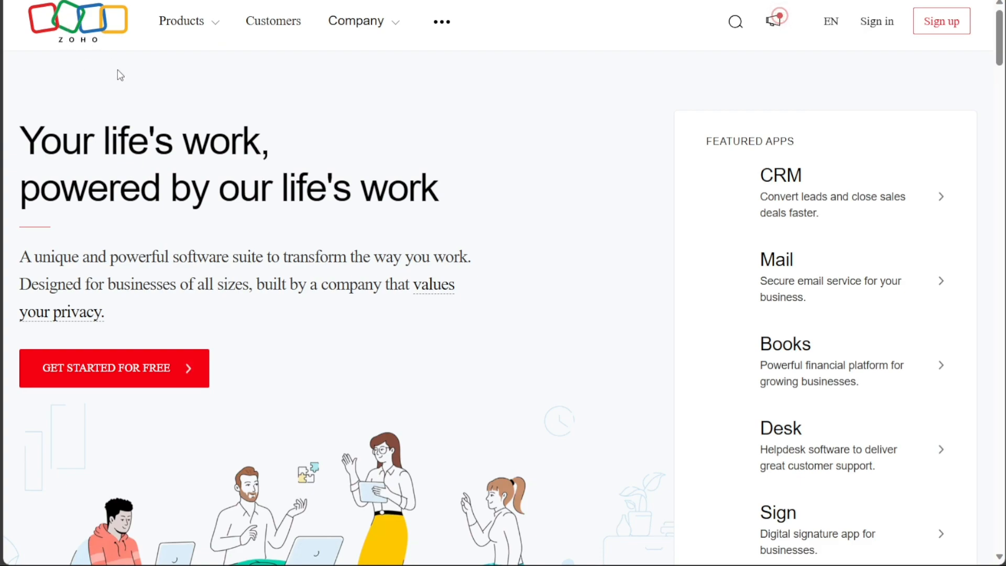
mouse_move(162, 64)
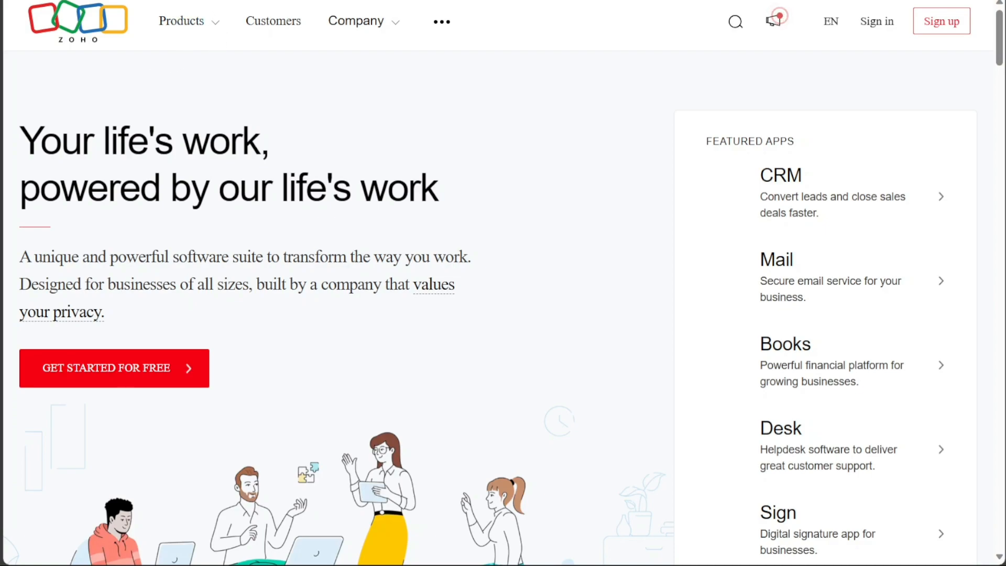
Browse Zoho's full product catalogue down to Security & IT Management, where Creator is listed
click(182, 20)
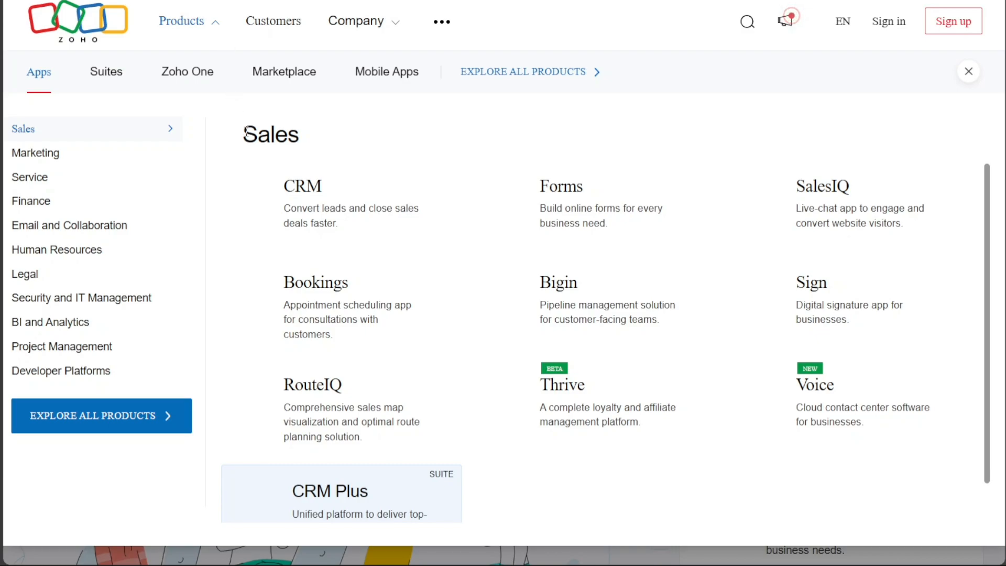
mouse_move(235, 380)
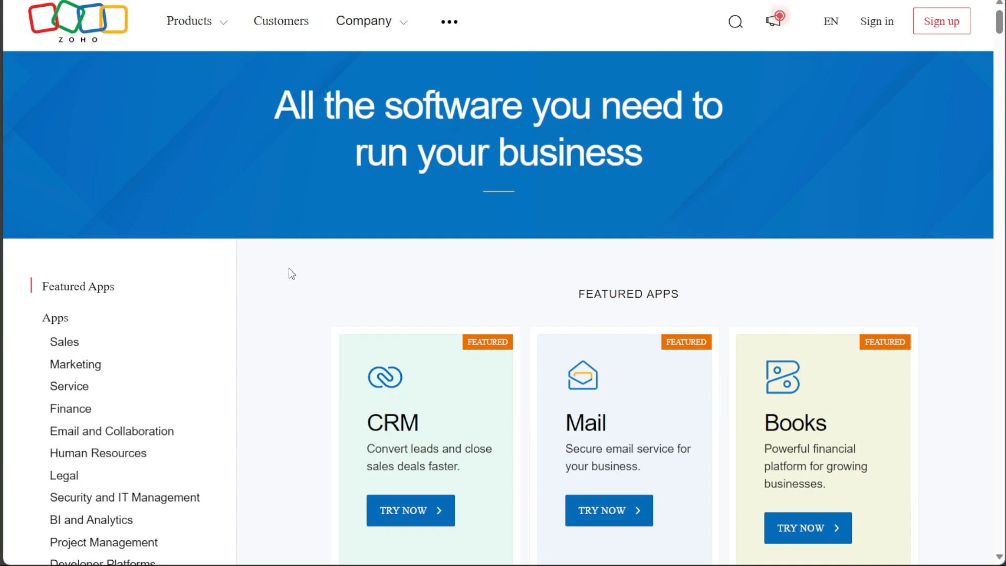
scroll(down, 3)
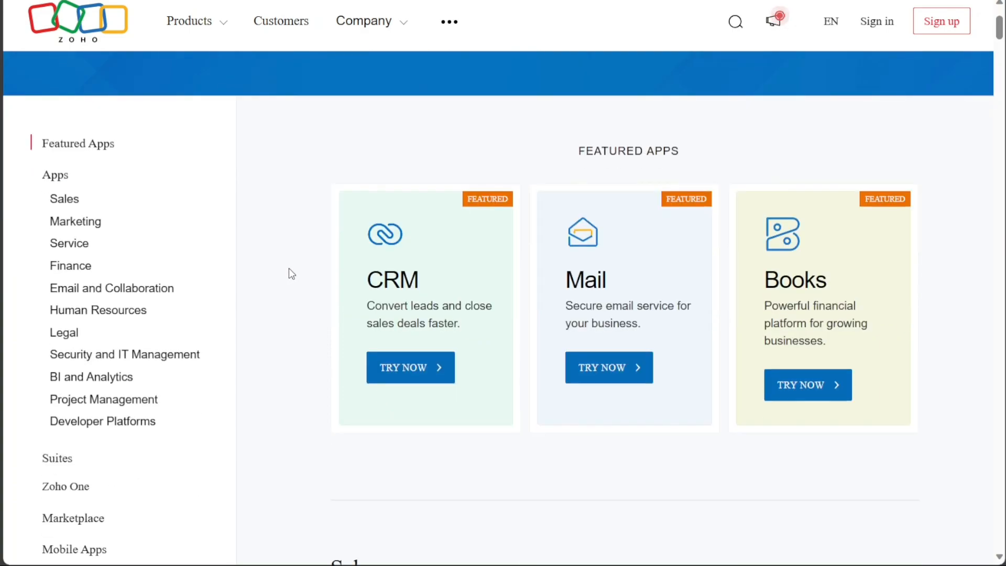
scroll(down, 3)
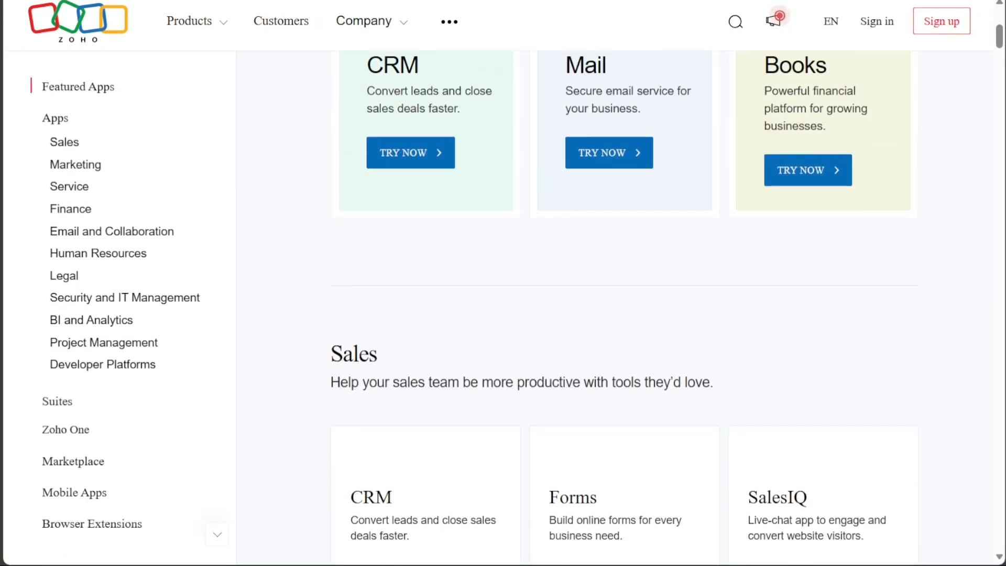
scroll(down, 3)
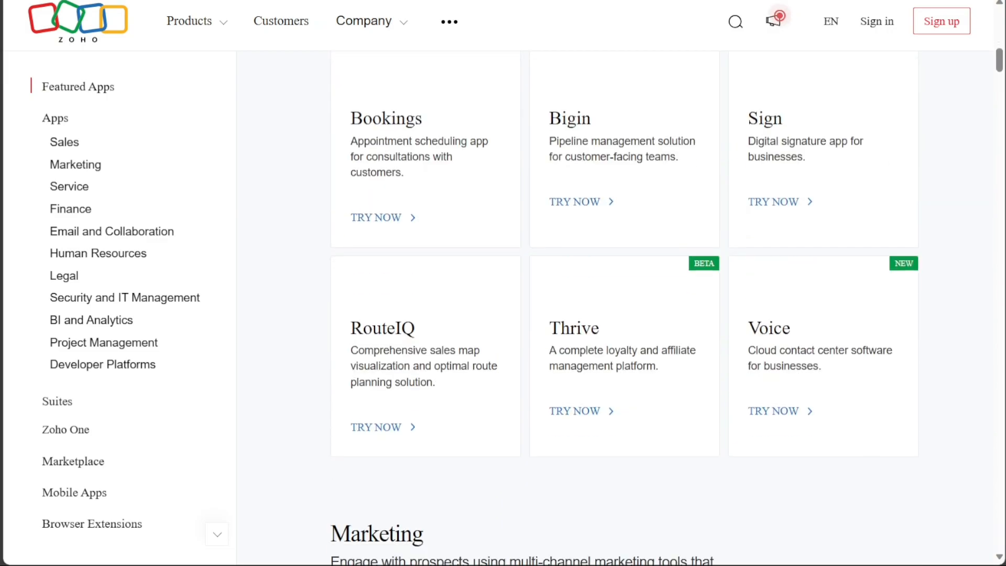
scroll(down, 3)
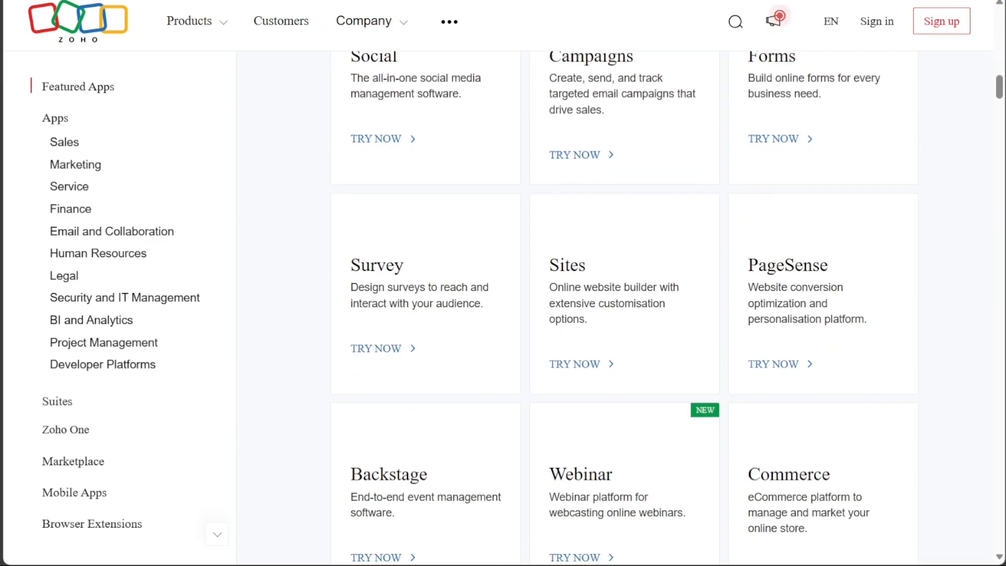
click(125, 297)
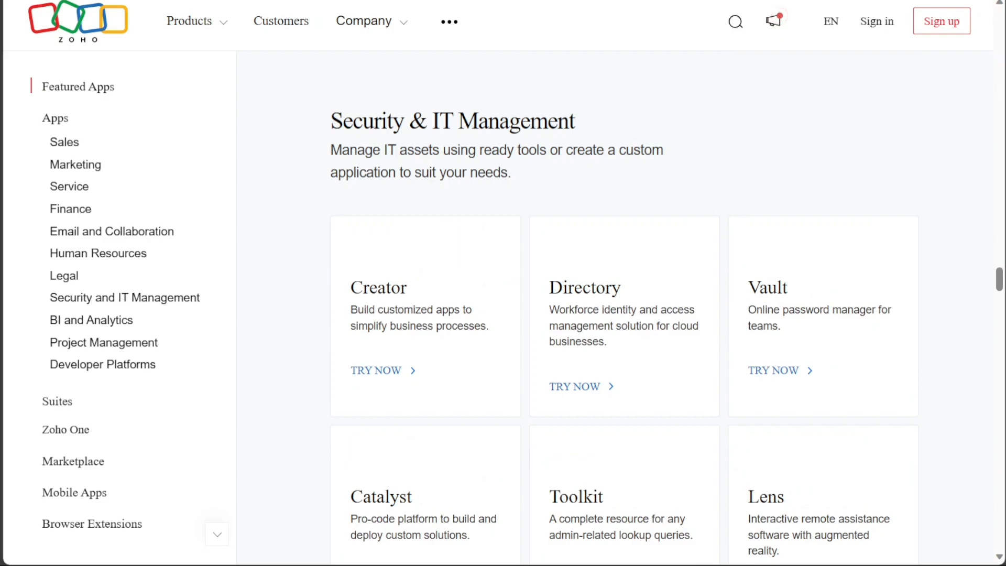
mouse_move(406, 266)
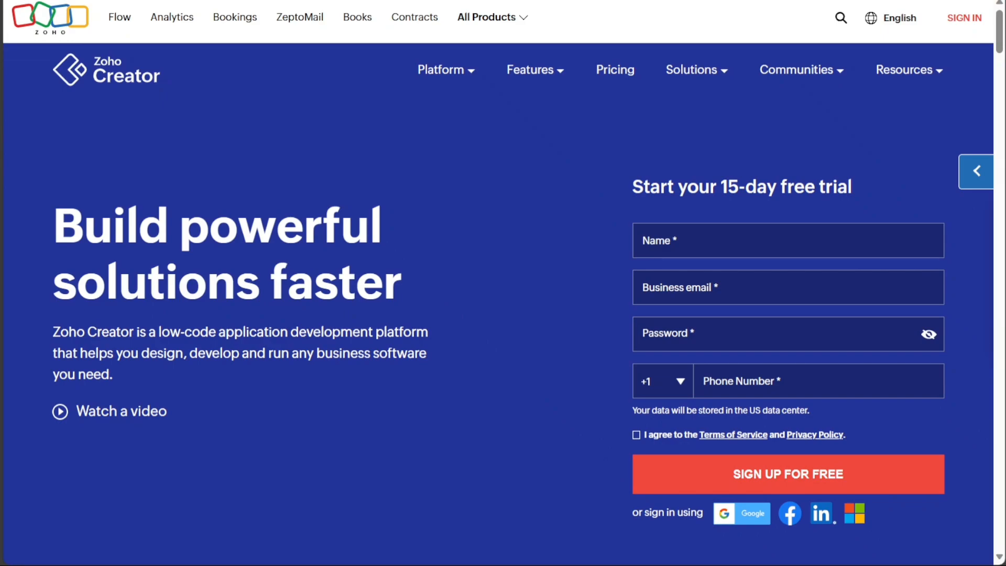
mouse_move(389, 257)
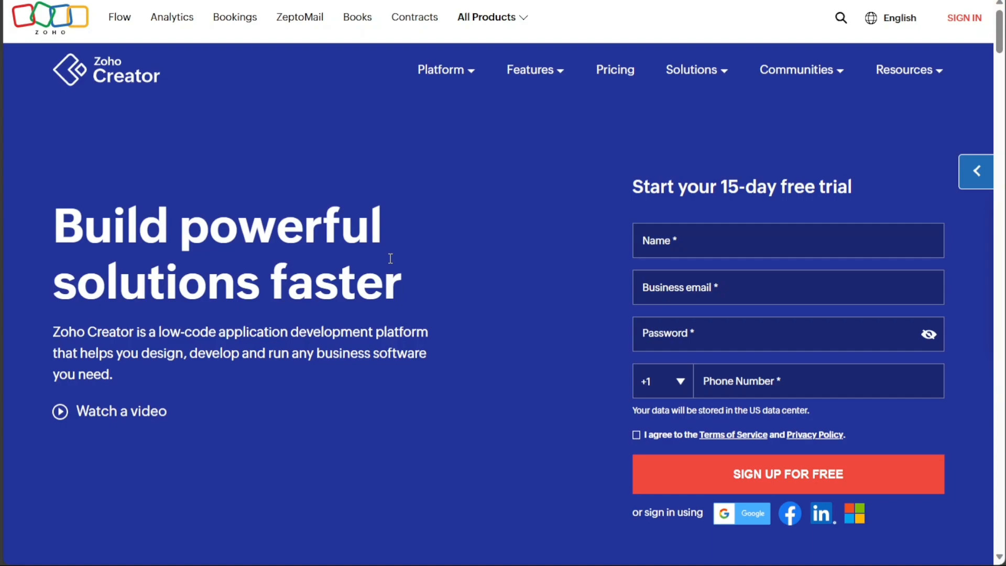
mouse_move(763, 154)
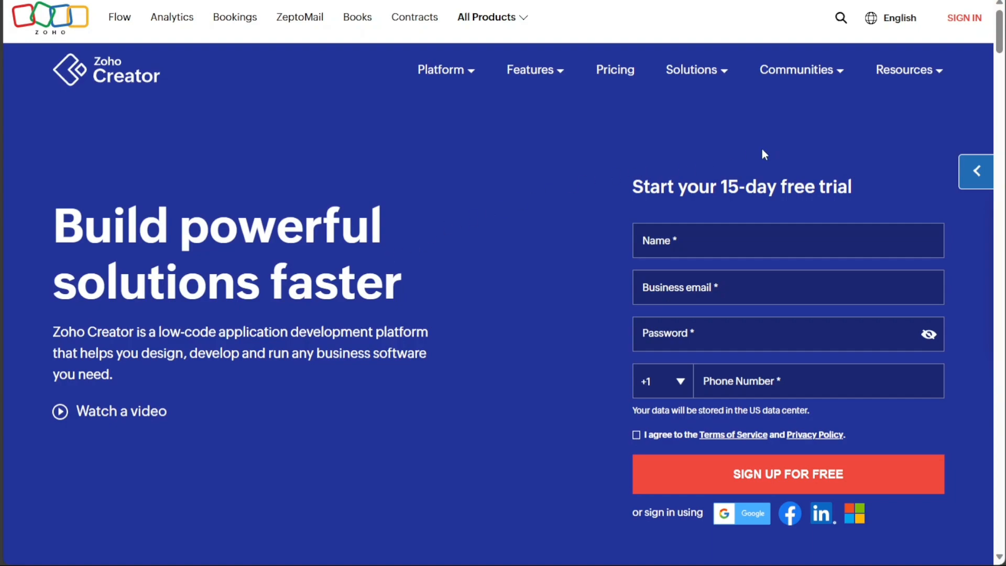
mouse_move(970, 24)
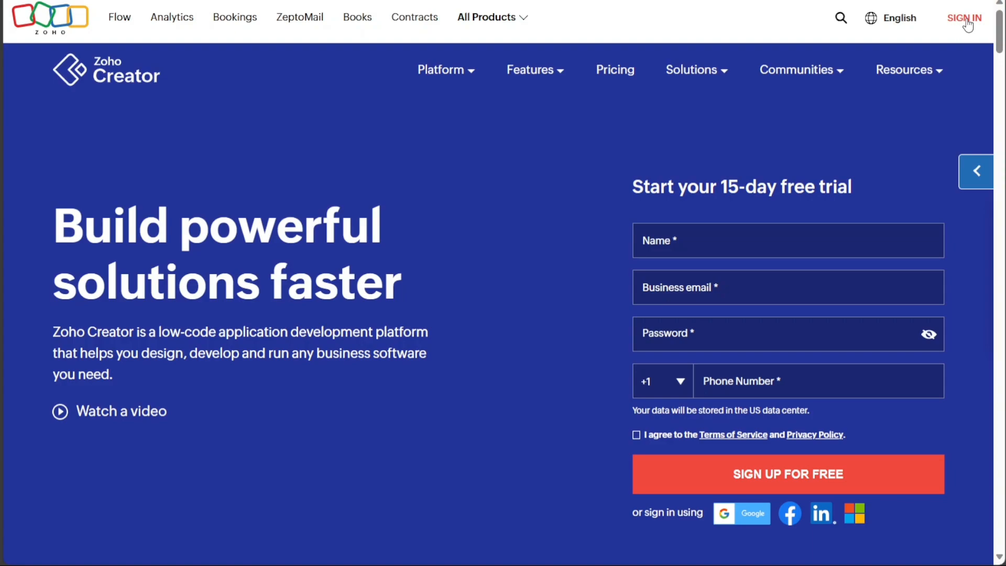
mouse_move(969, 27)
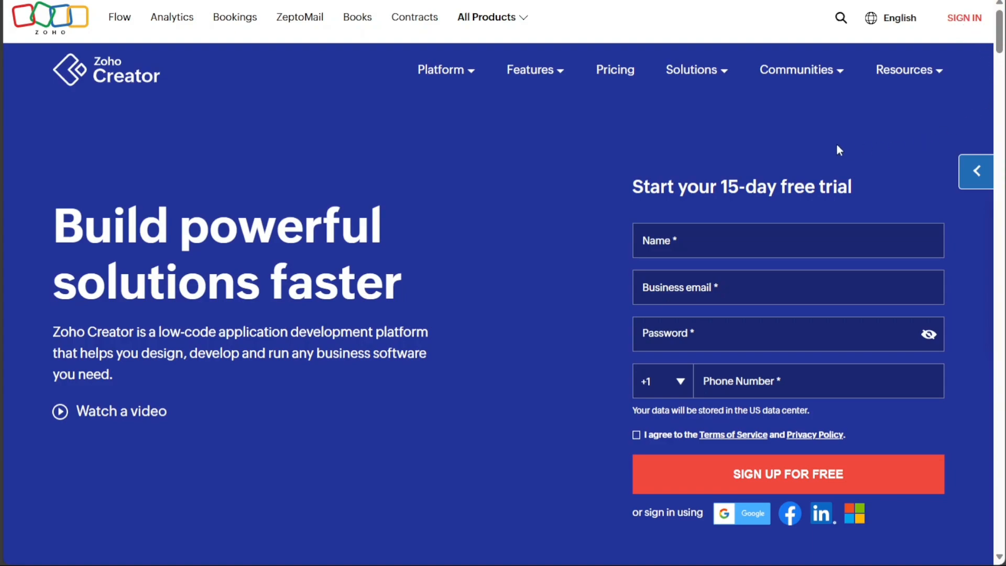
mouse_move(847, 159)
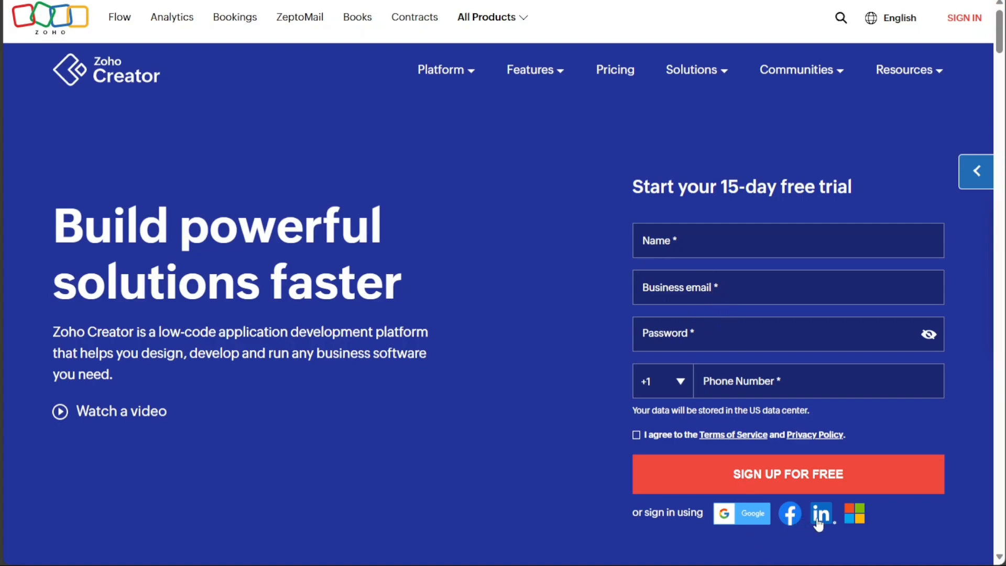
mouse_move(855, 519)
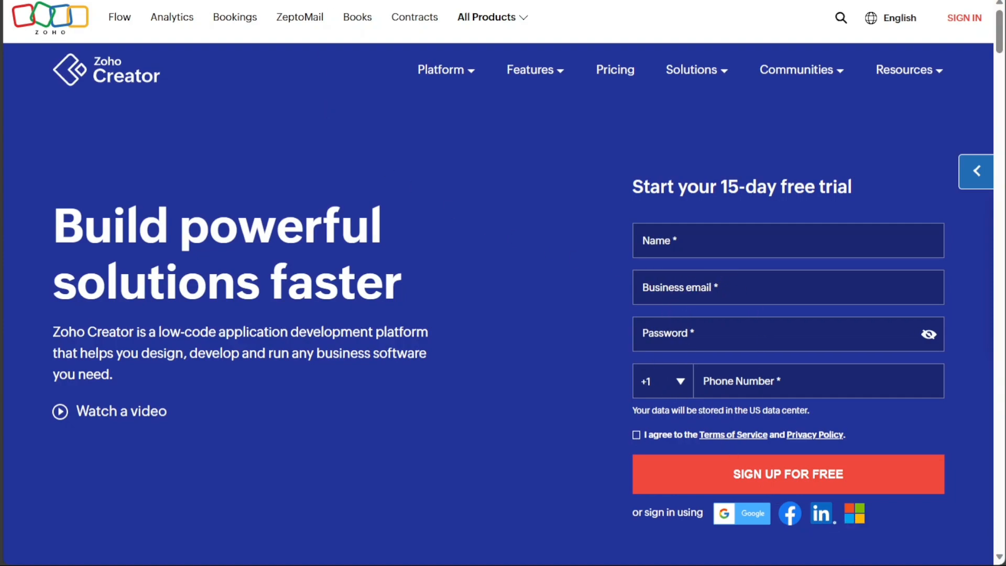
Sign in to the Zoho Creator account to reach the first-app welcome screen
click(787, 475)
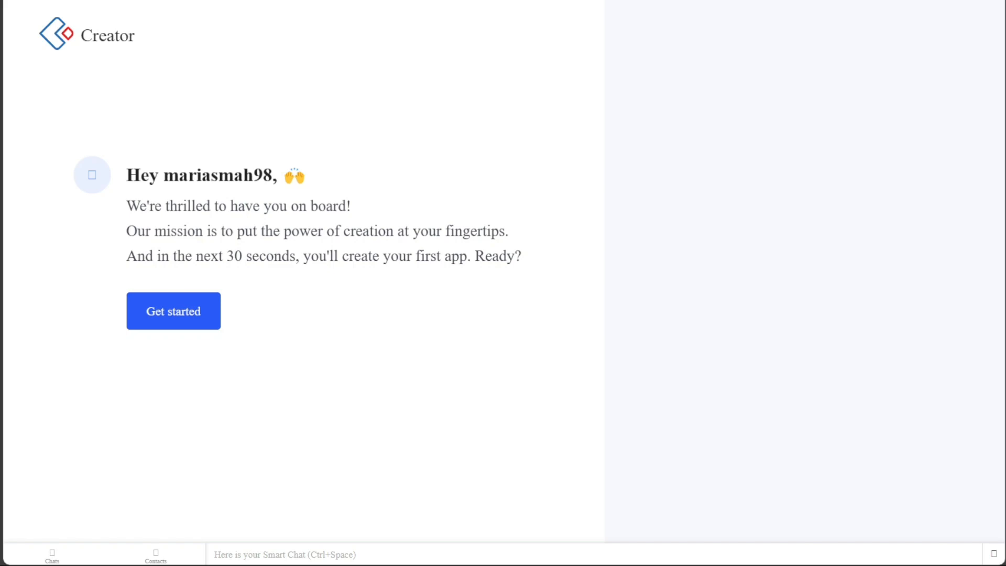
Start onboarding and answer with Sales as the field and Team Member as the role
click(172, 311)
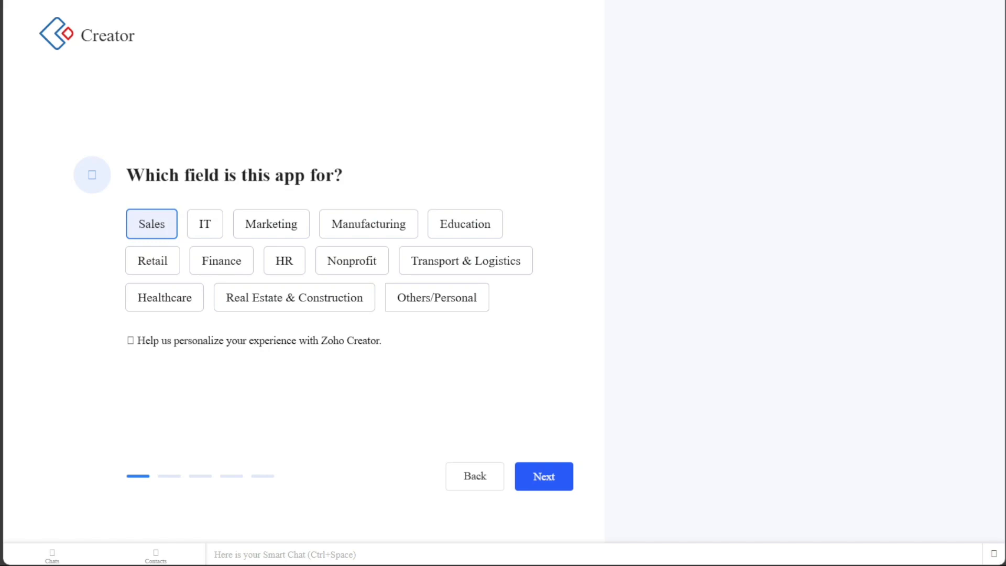
click(543, 477)
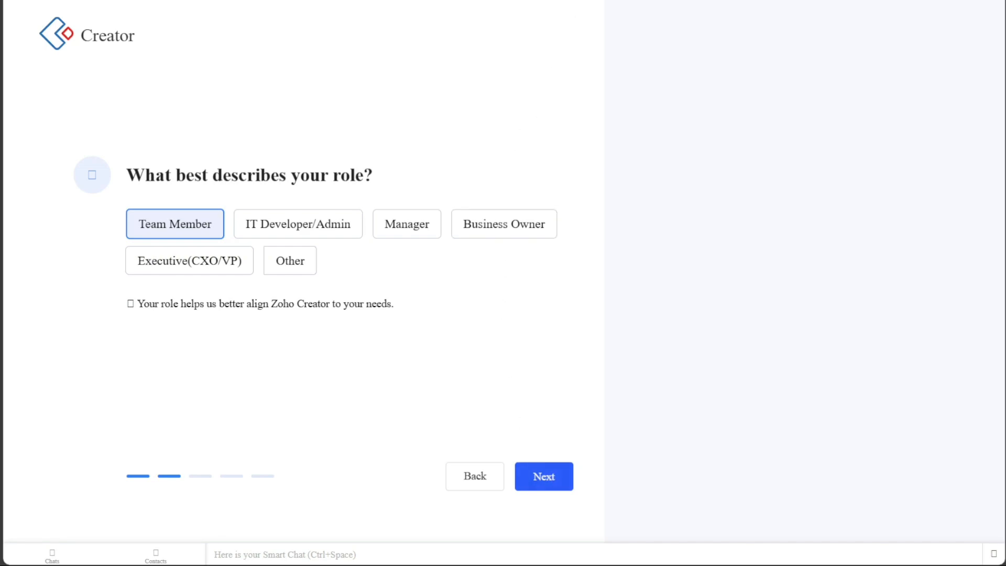
click(544, 476)
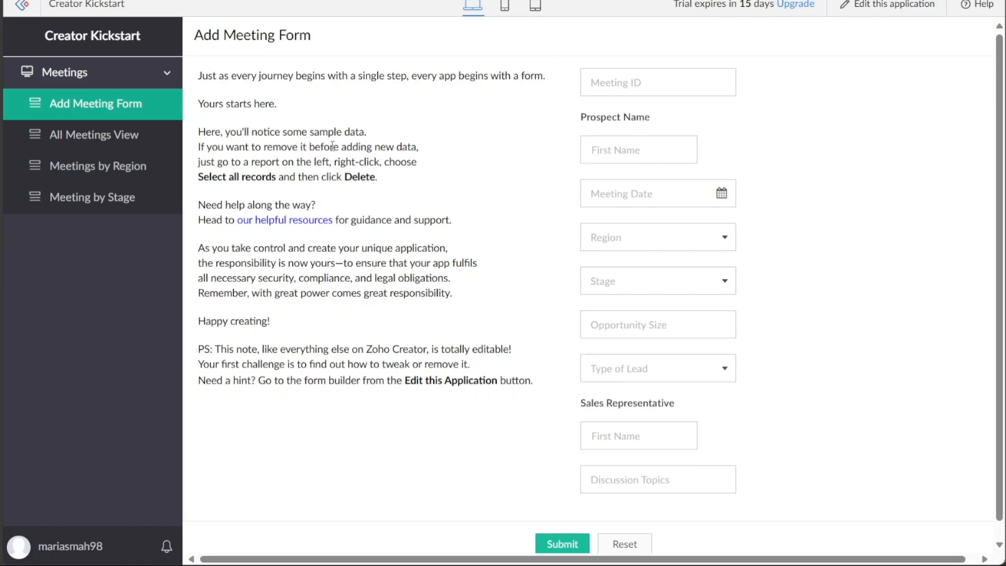
mouse_move(360, 74)
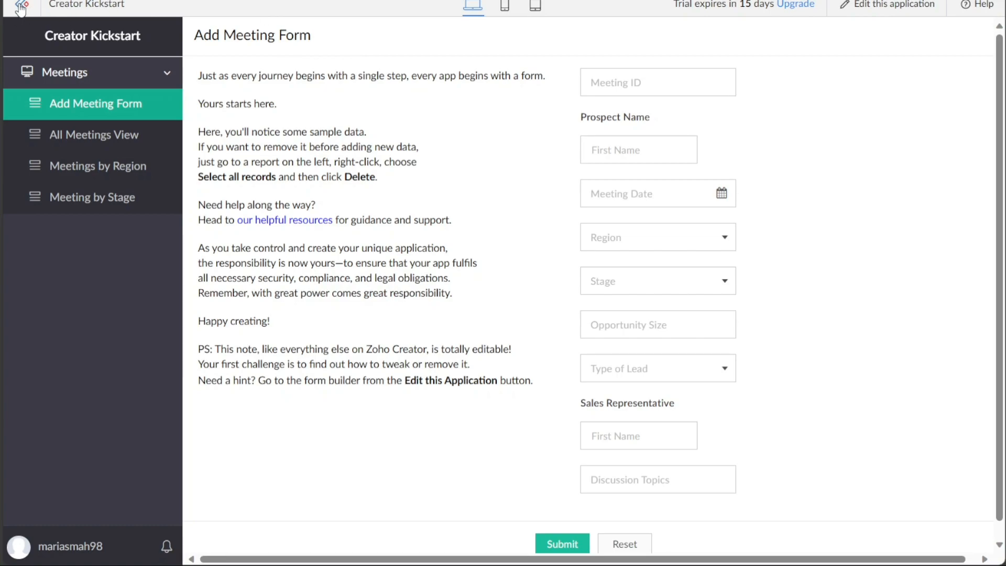
mouse_move(240, 122)
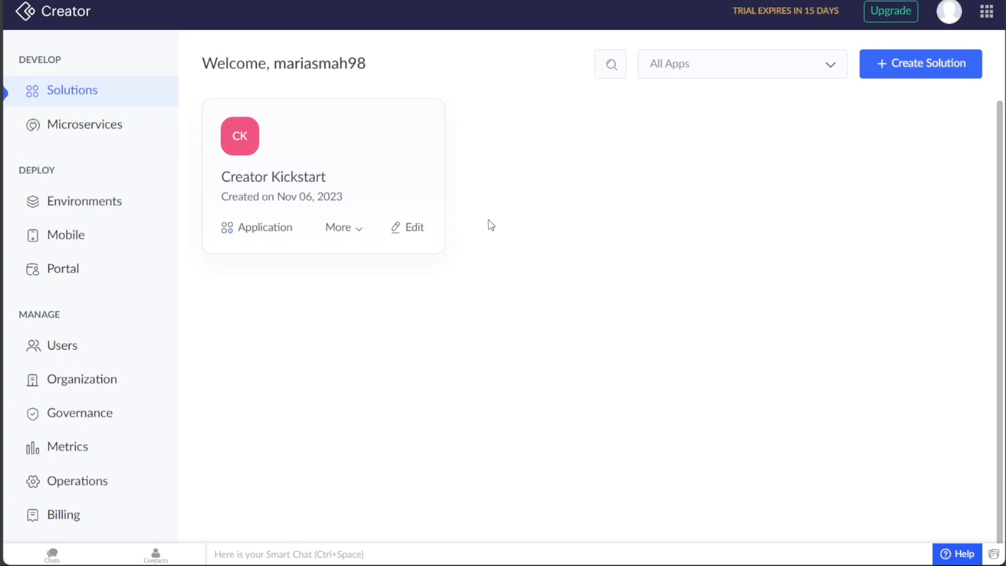
mouse_move(358, 358)
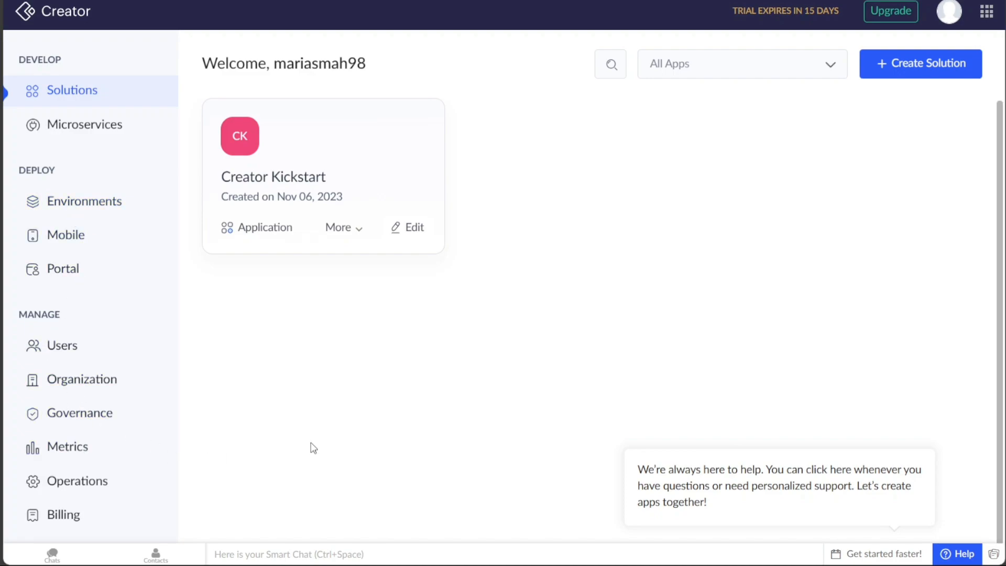
mouse_move(140, 81)
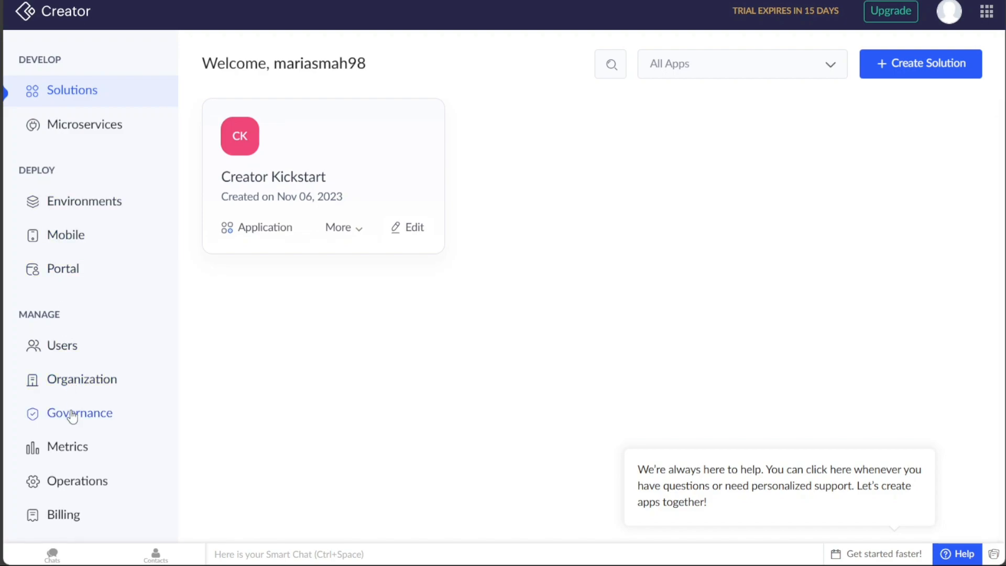
mouse_move(49, 189)
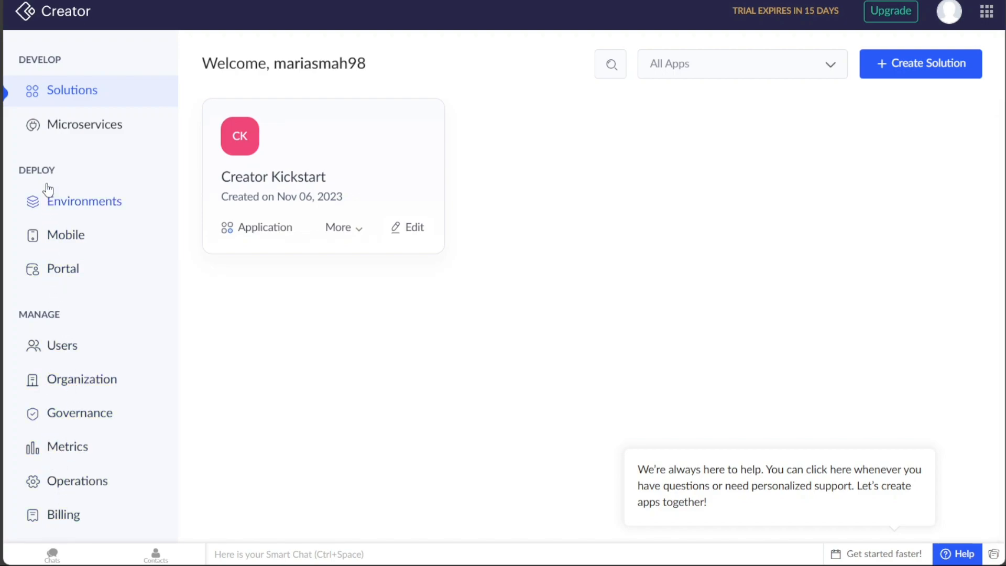
mouse_move(115, 57)
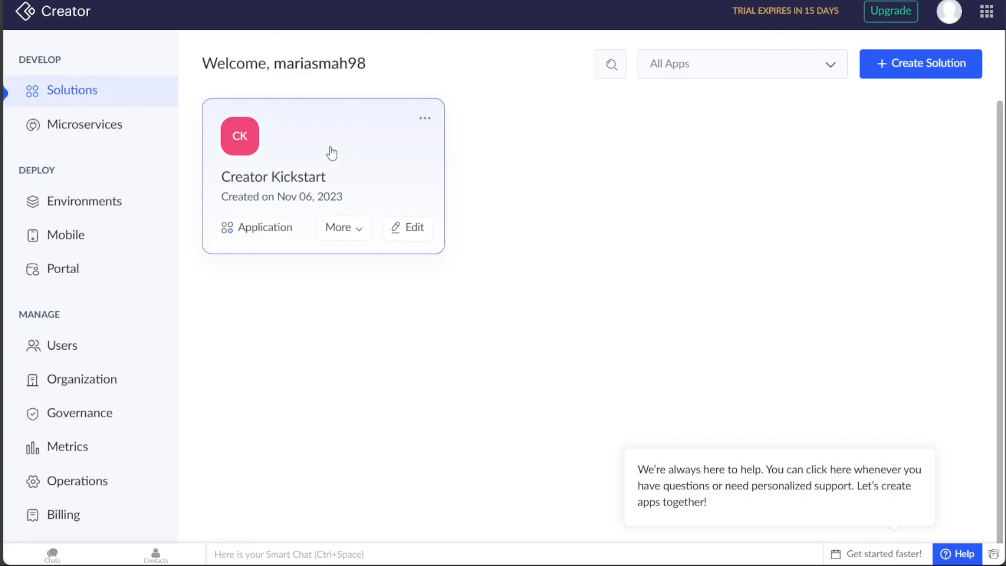
mouse_move(526, 195)
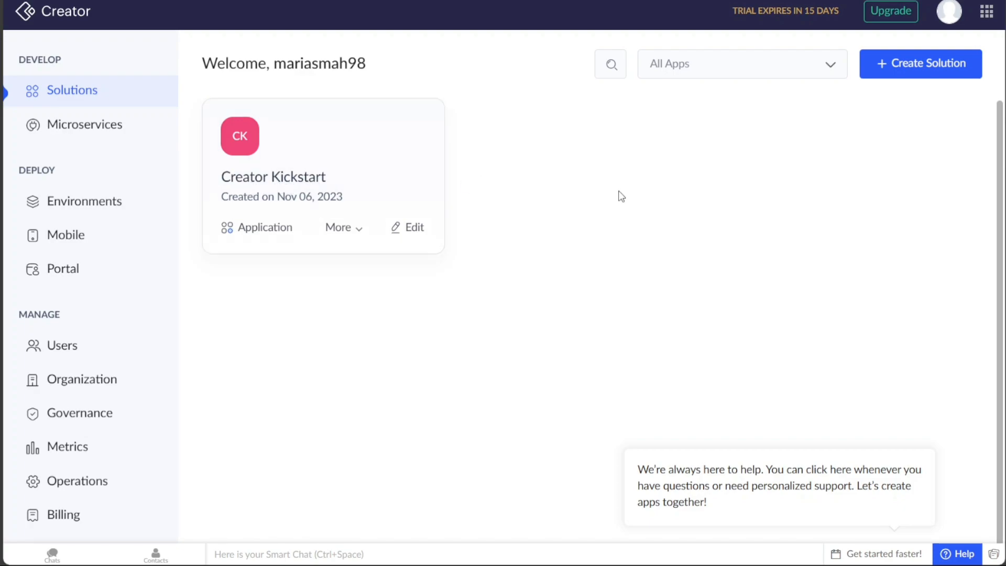
mouse_move(924, 69)
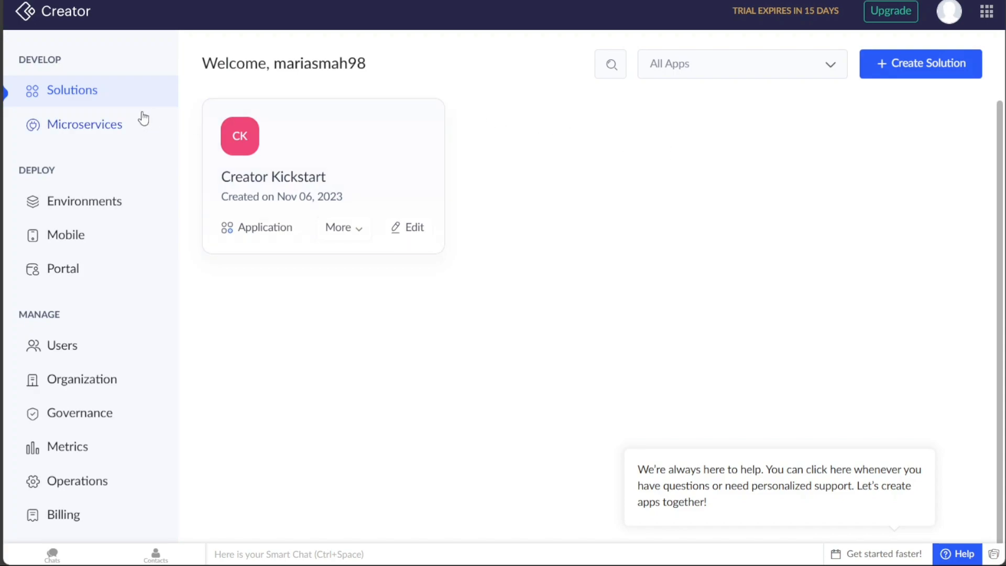
Review the empty Connections, Datasources, AI Models and AR Library sections under Microservices
click(84, 125)
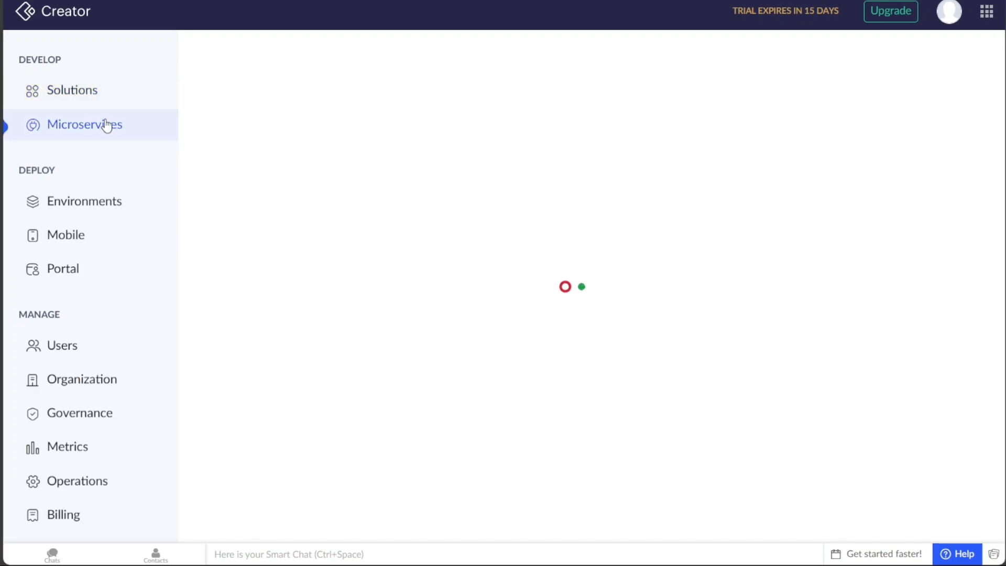
click(84, 124)
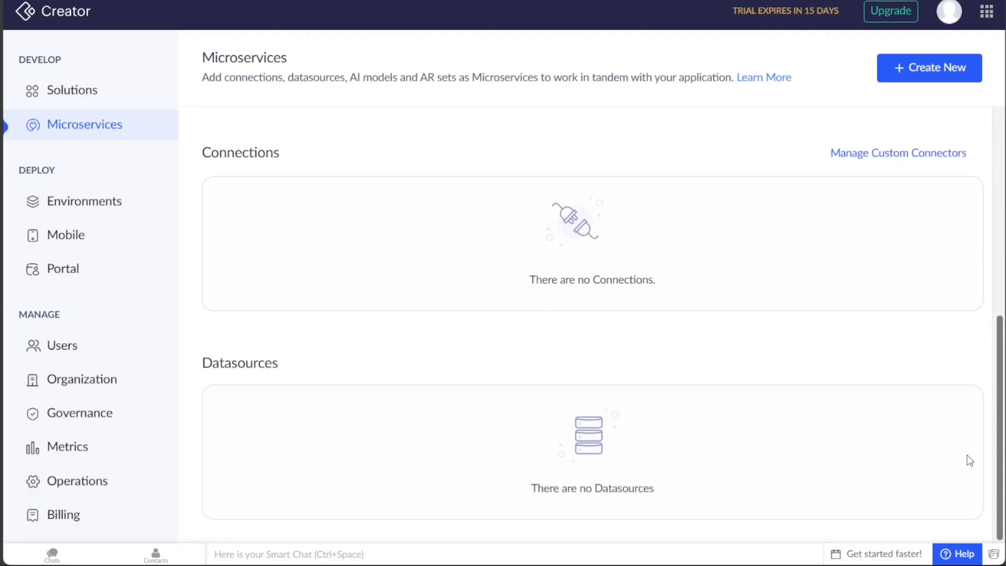
scroll(down, 3)
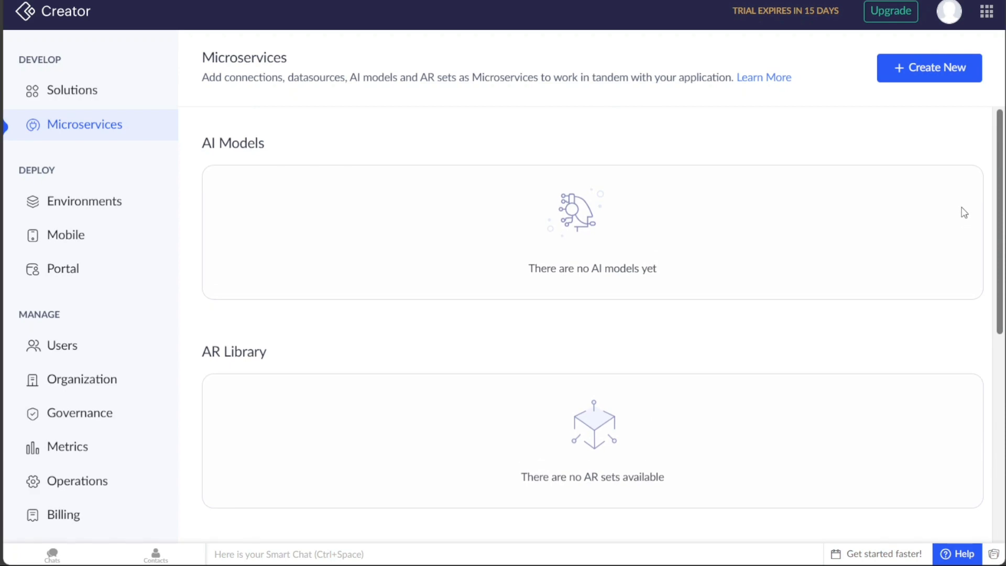
mouse_move(938, 171)
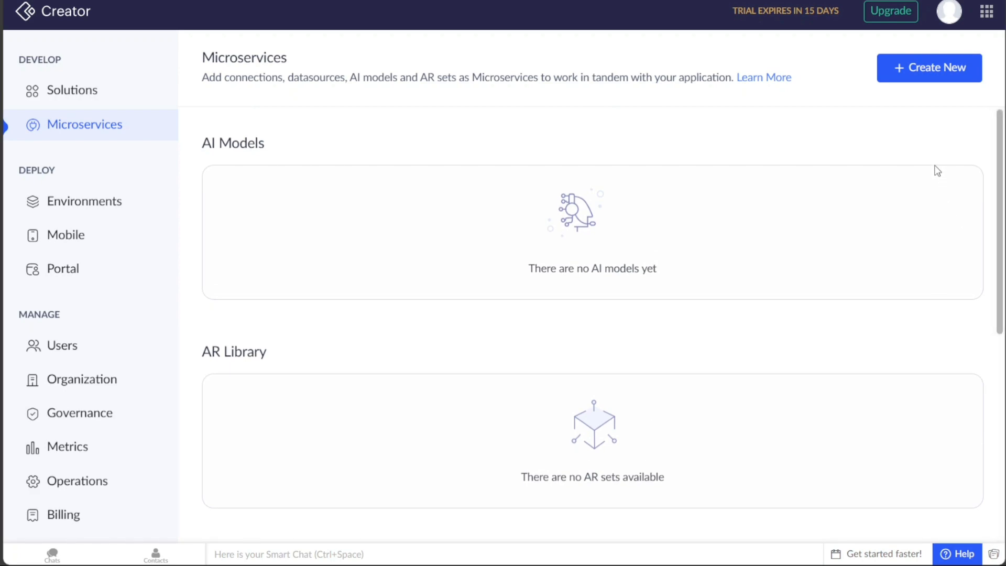
mouse_move(628, 120)
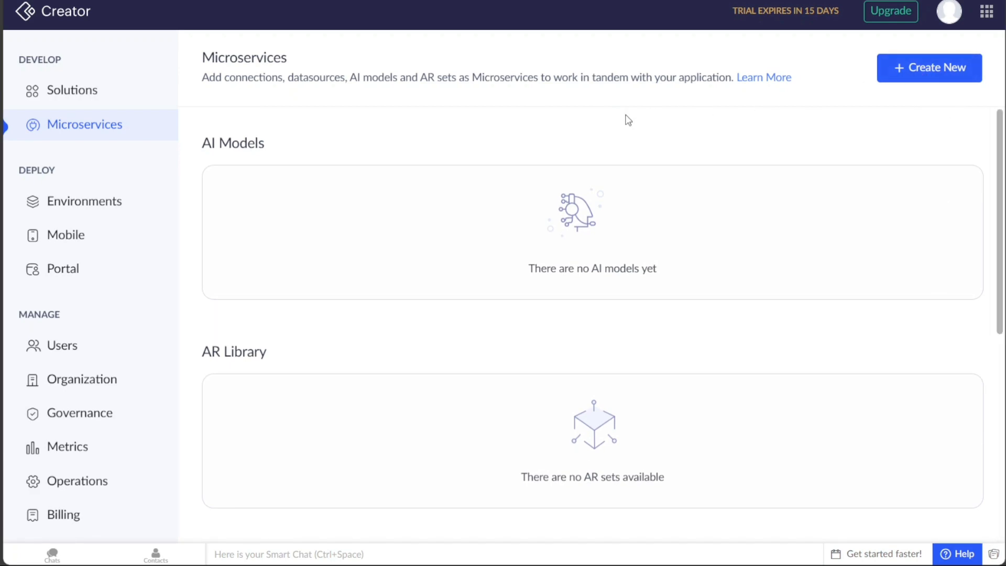
Show the Deploy Environments page, with no applications in Stage or Production
click(85, 201)
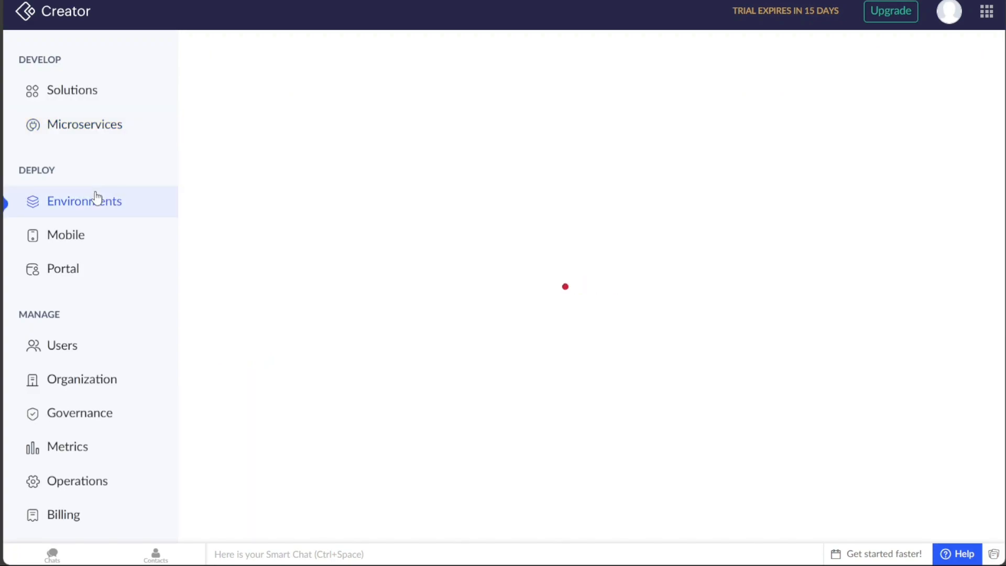
click(84, 200)
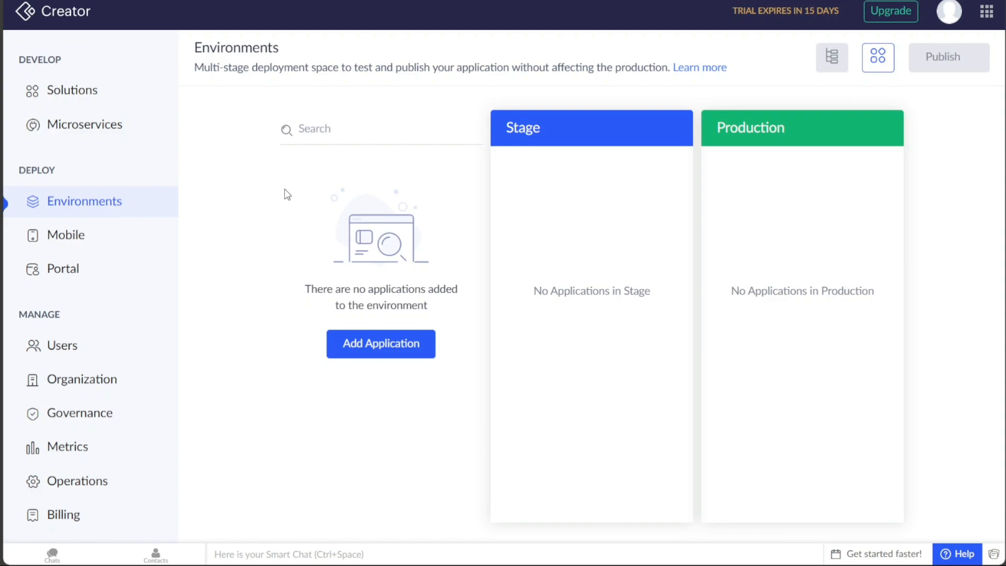
mouse_move(666, 201)
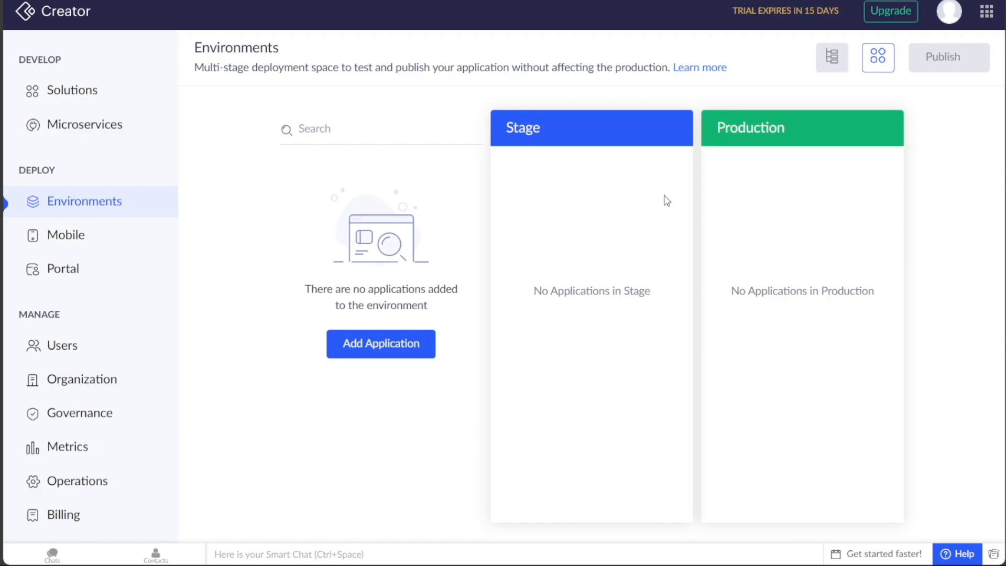
mouse_move(534, 319)
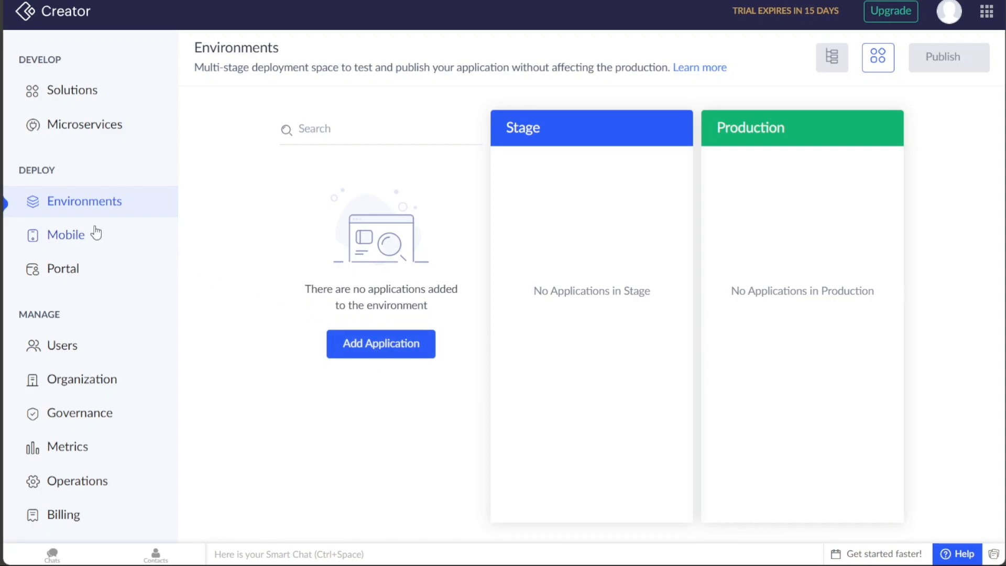
Show the Mobile deploy page and select its upgrade-account heading about rebranded apps
click(66, 235)
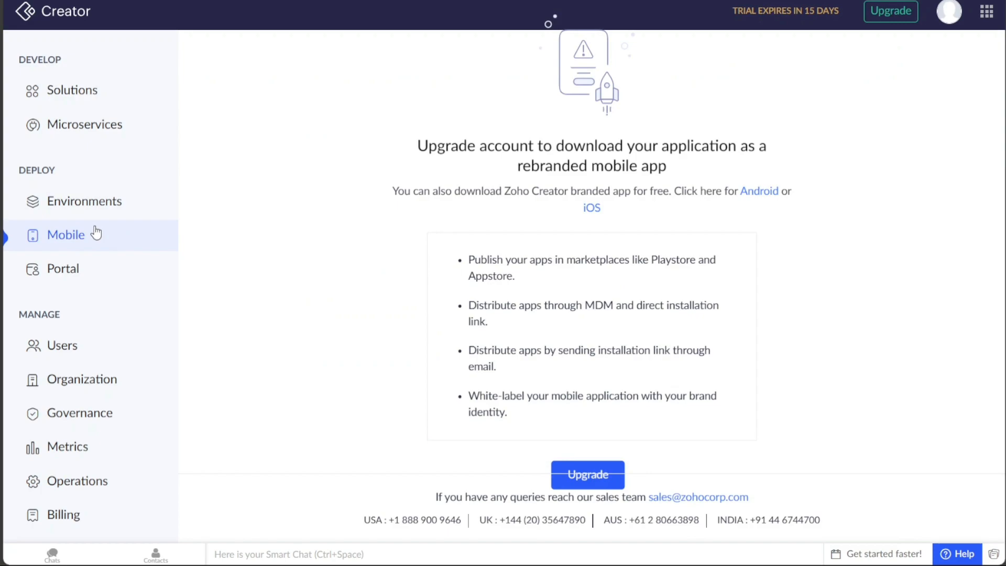
mouse_move(321, 223)
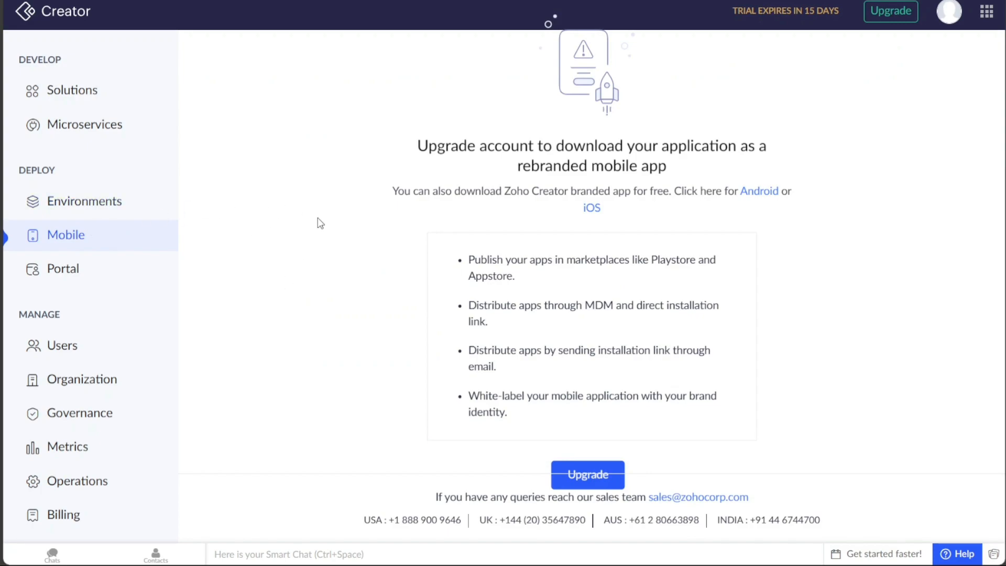
mouse_move(423, 163)
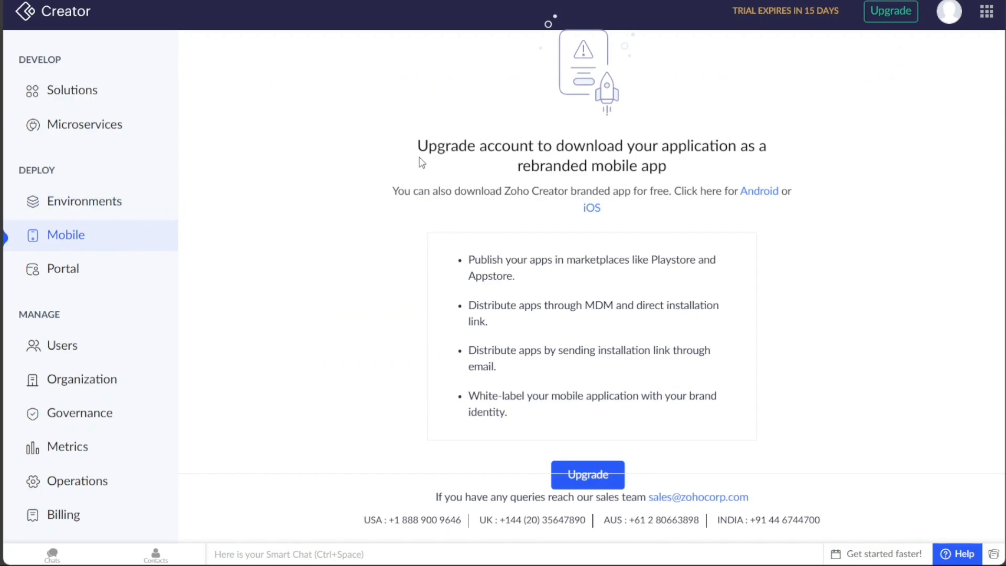
drag(418, 145, 670, 167)
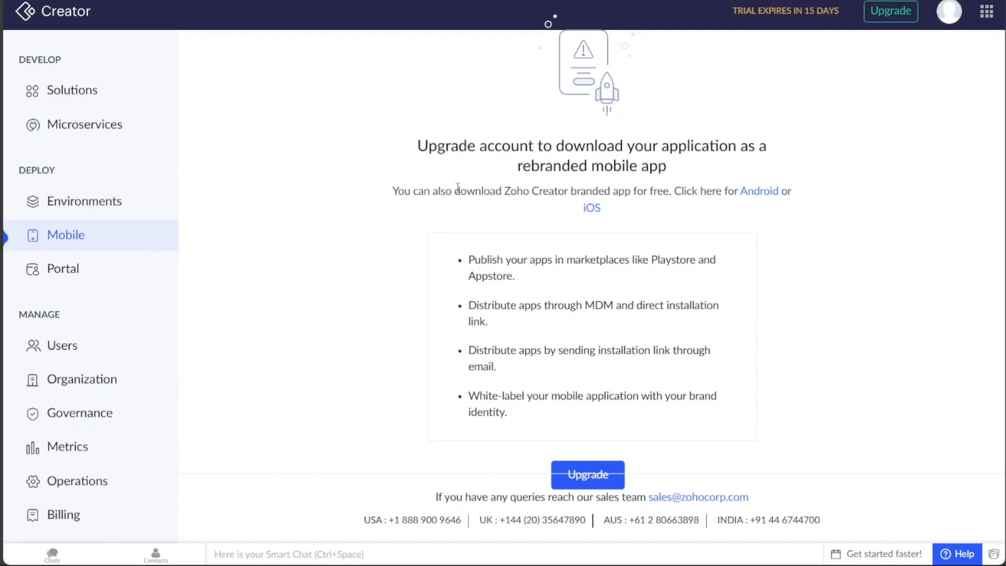
drag(417, 146, 645, 146)
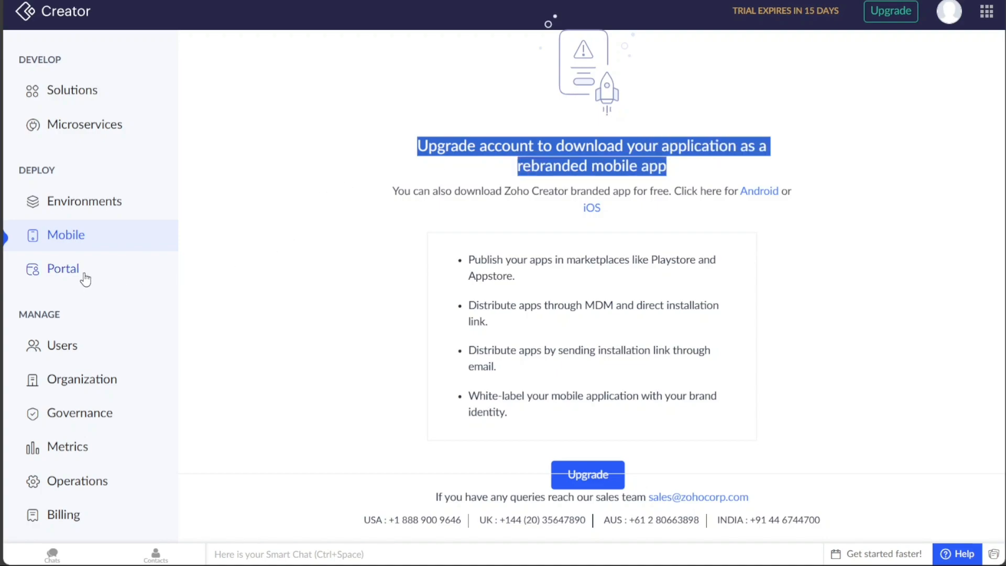
Show the Portal page inviting creation of a first customer portal
click(63, 268)
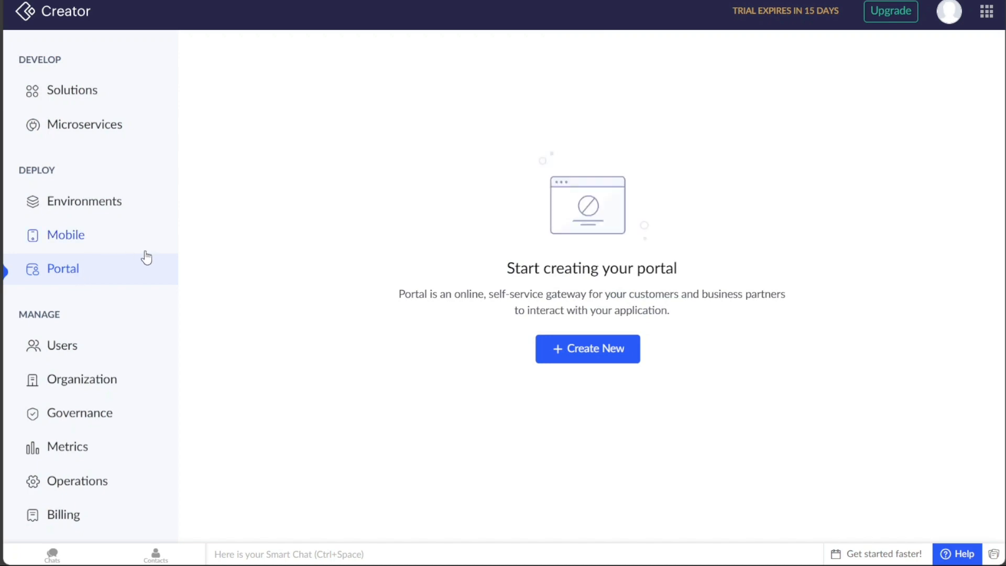
mouse_move(315, 280)
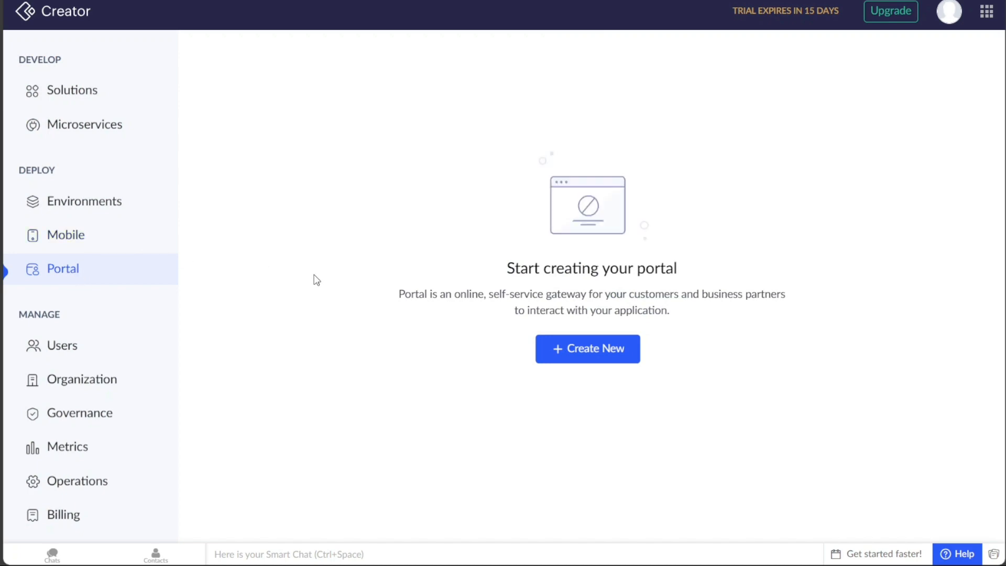
drag(398, 294, 672, 310)
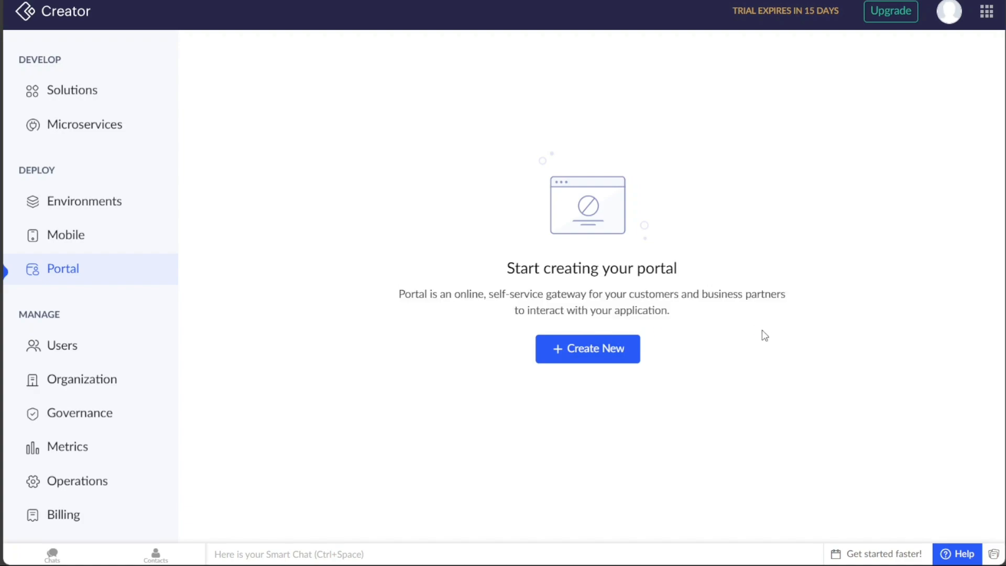
mouse_move(587, 349)
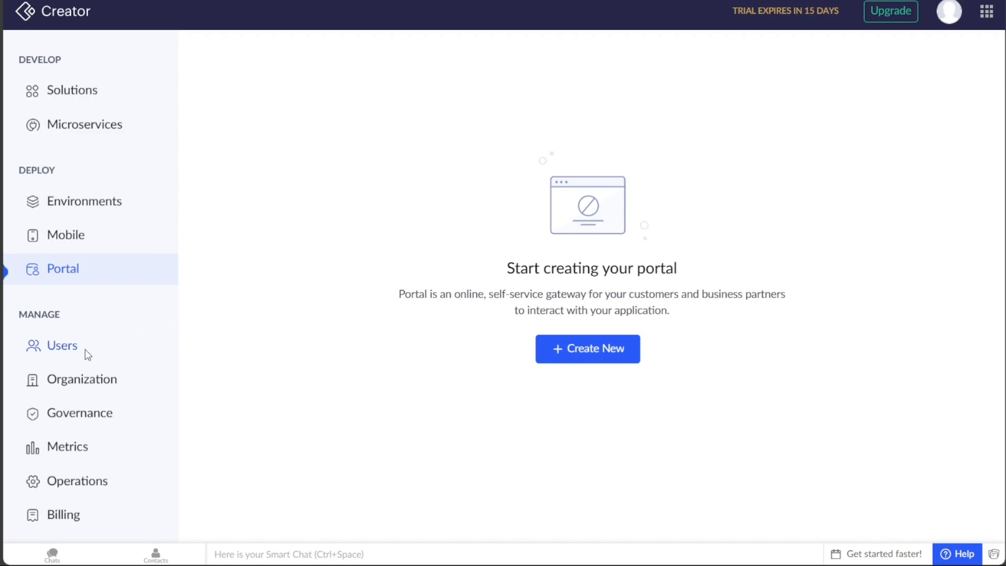
View All Users, showing the single active super admin account
click(62, 346)
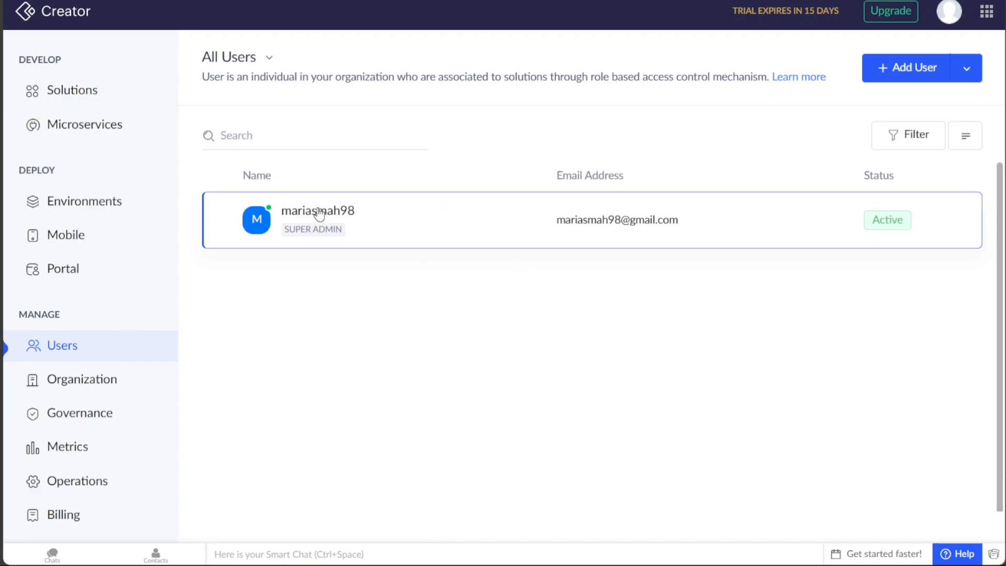
mouse_move(856, 157)
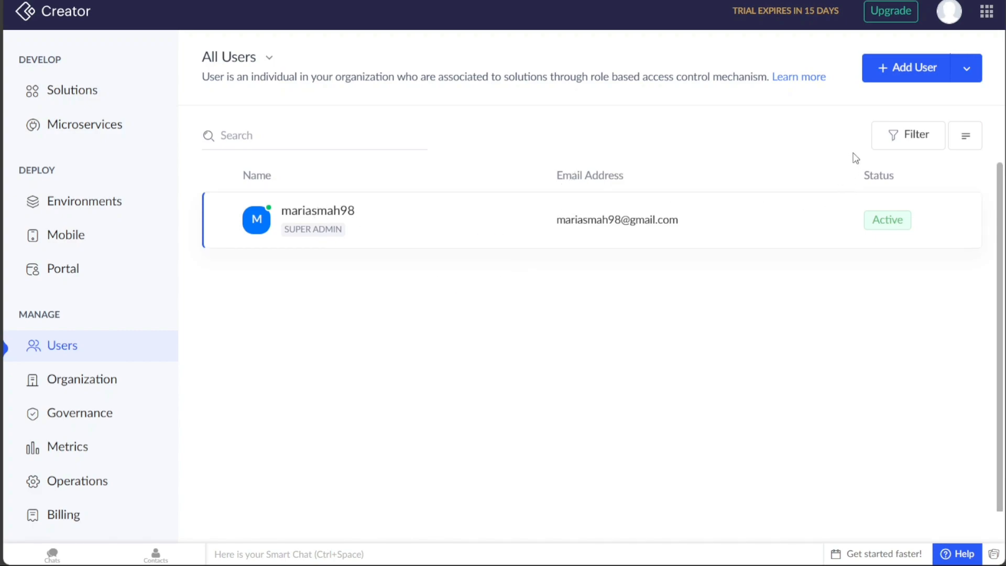
mouse_move(830, 117)
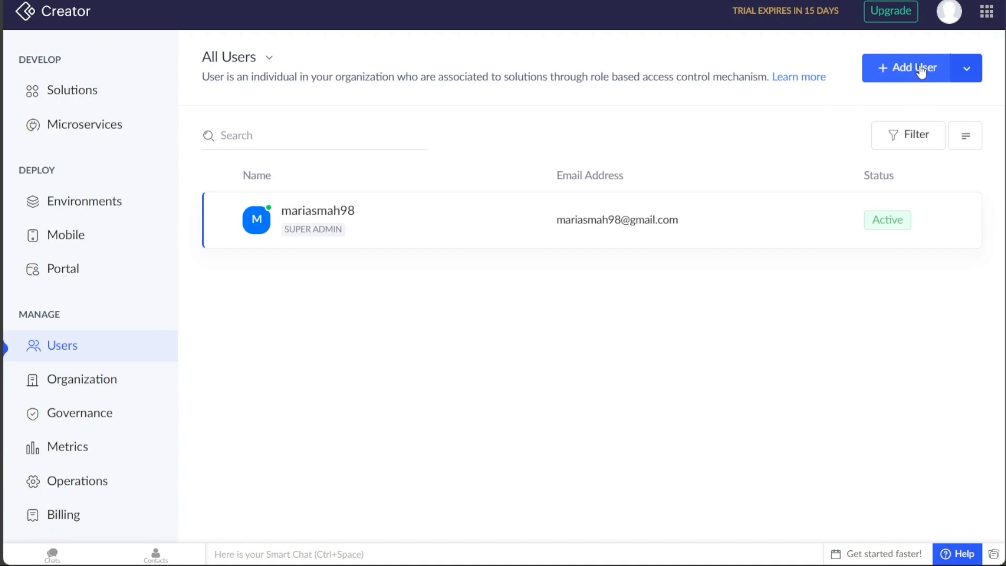
Show the Organization page with logo, favicon, contact information and super admin details
click(82, 379)
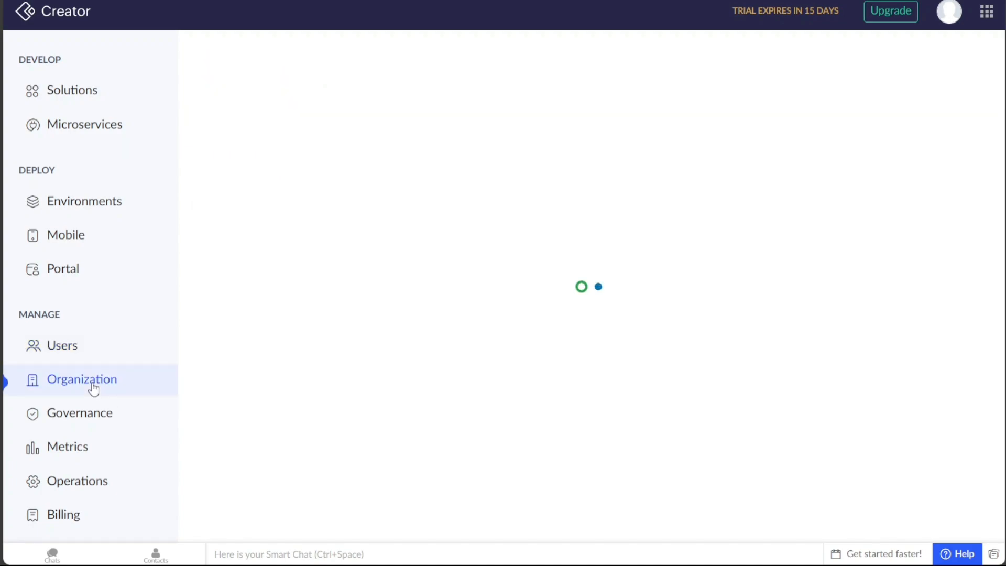
click(82, 379)
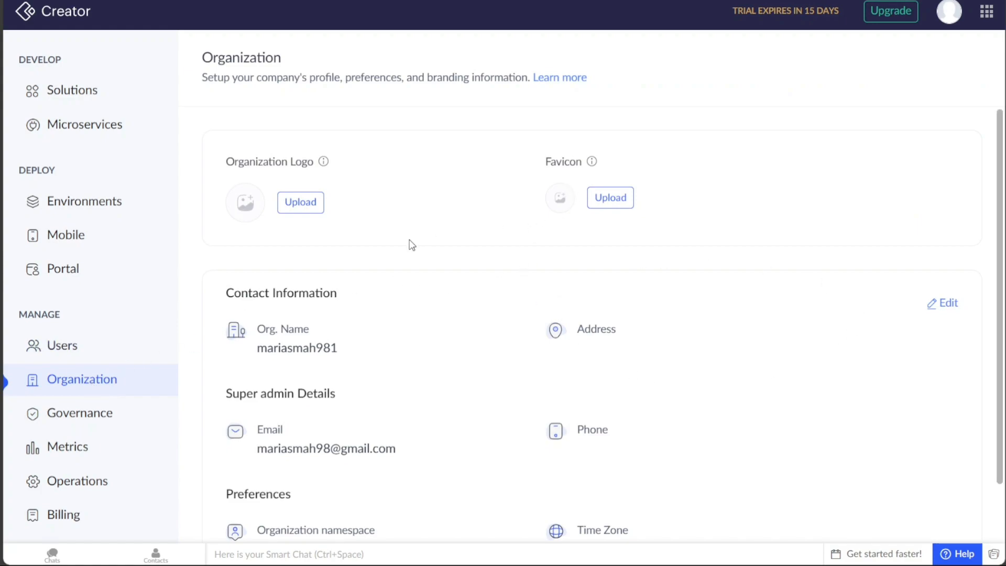
Check Governance's Custom Authentication options, then view the Operations tools such as Backup and Logs
click(83, 412)
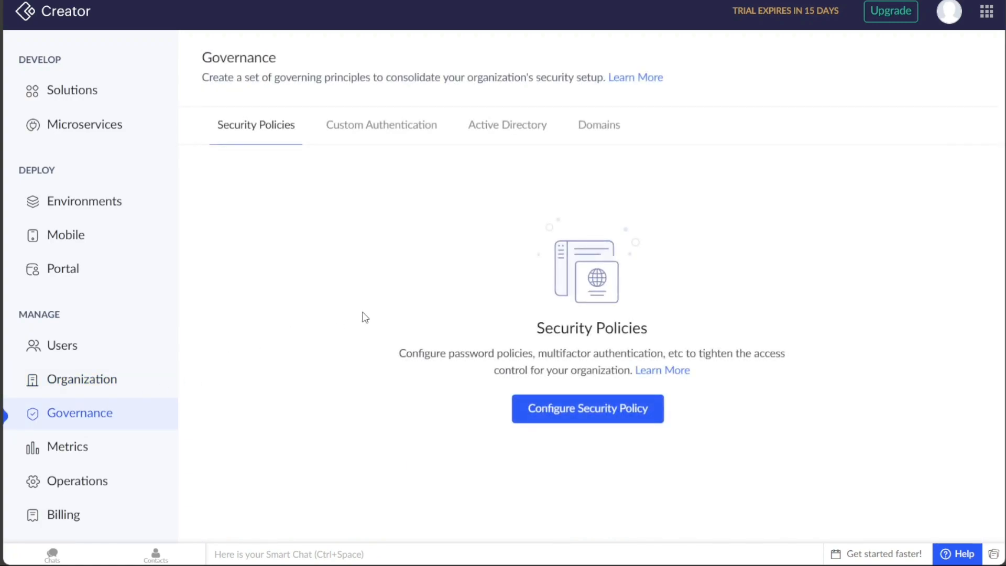
mouse_move(449, 165)
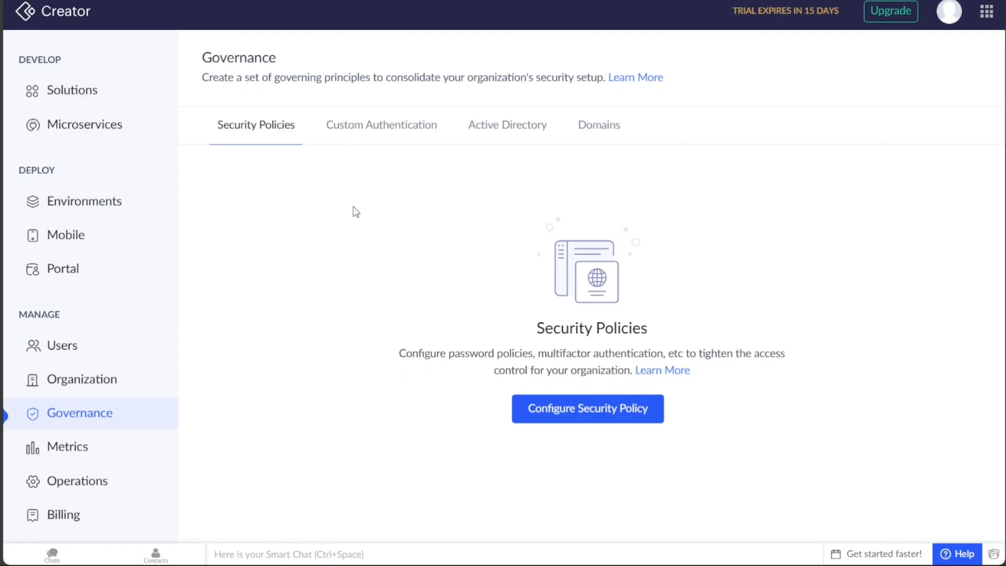
mouse_move(529, 312)
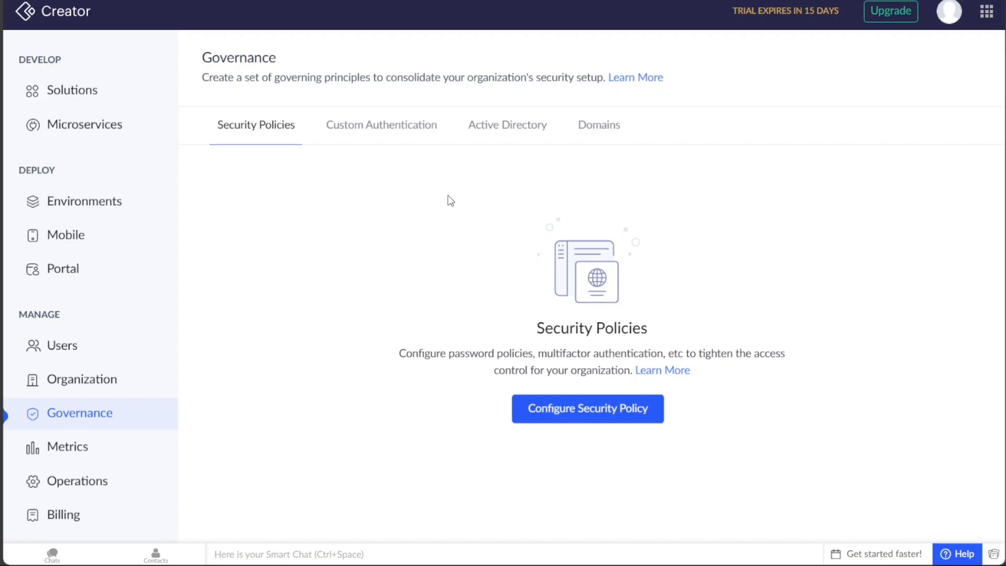
click(381, 125)
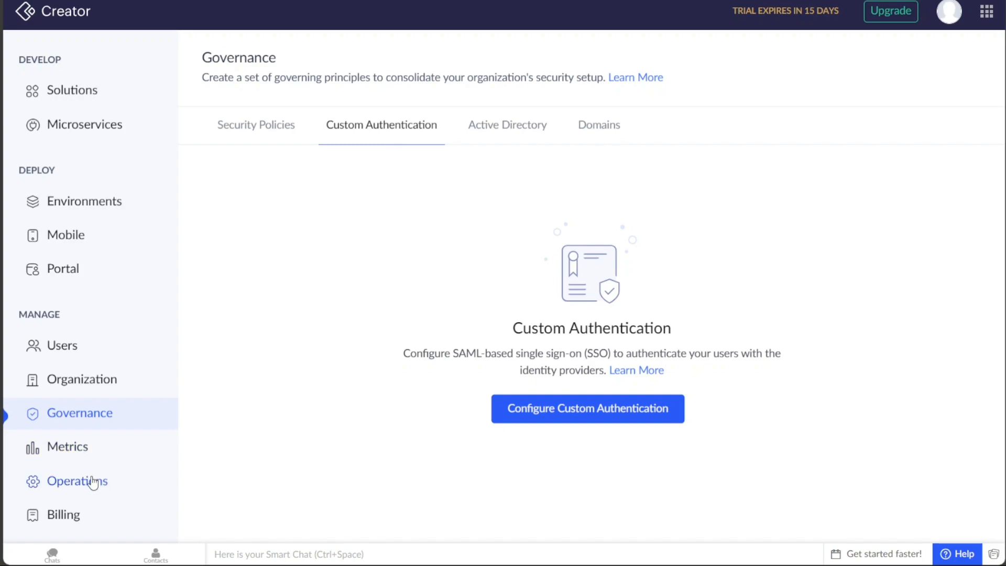
click(77, 481)
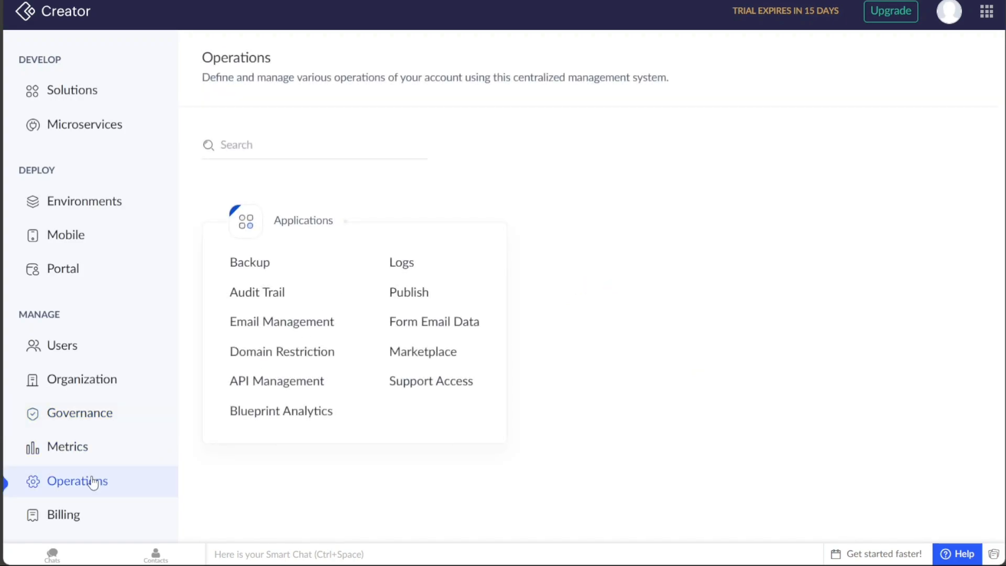
mouse_move(314, 507)
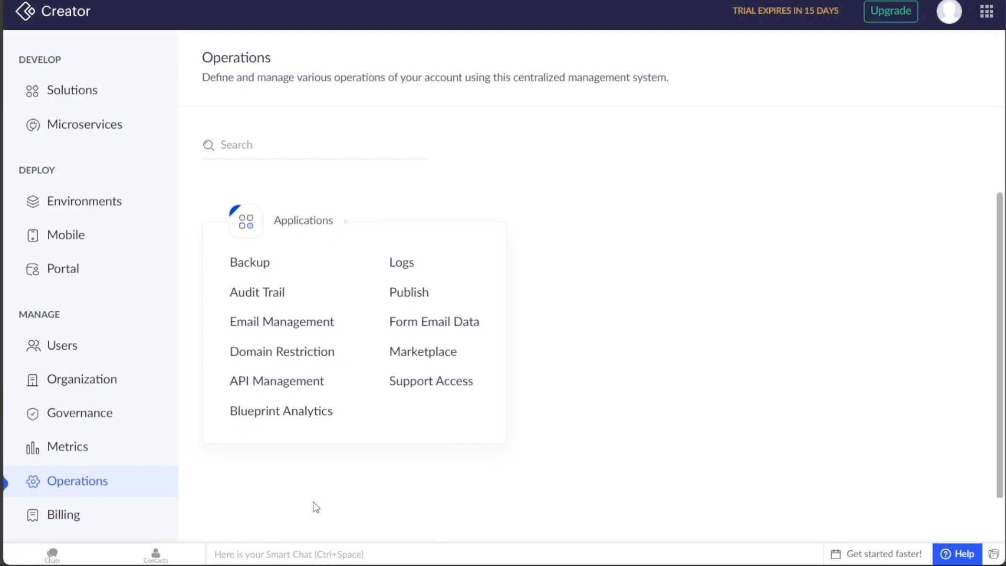
mouse_move(208, 529)
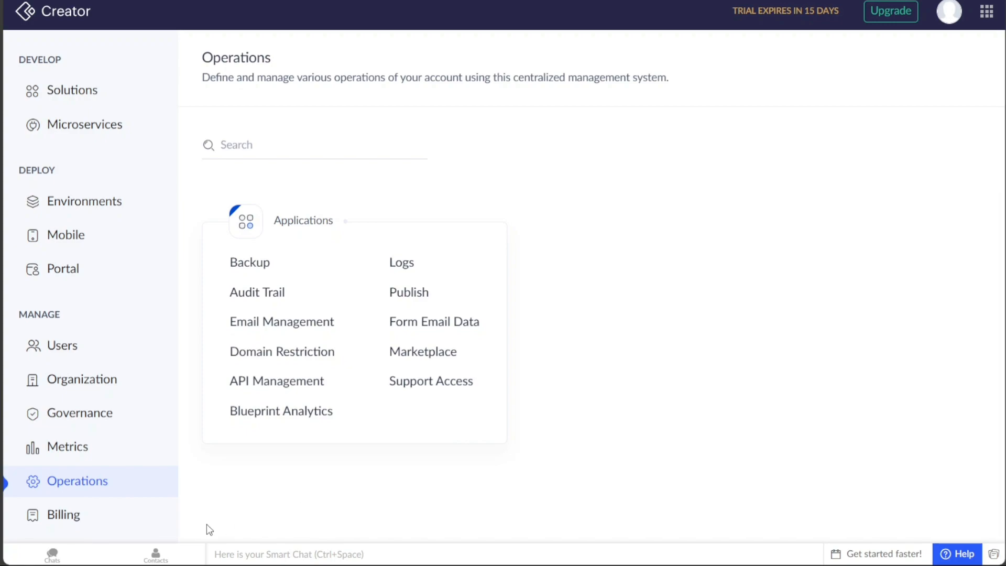
Open Billing to see the 15-day trial, 1 of 10 users and application usage
click(63, 514)
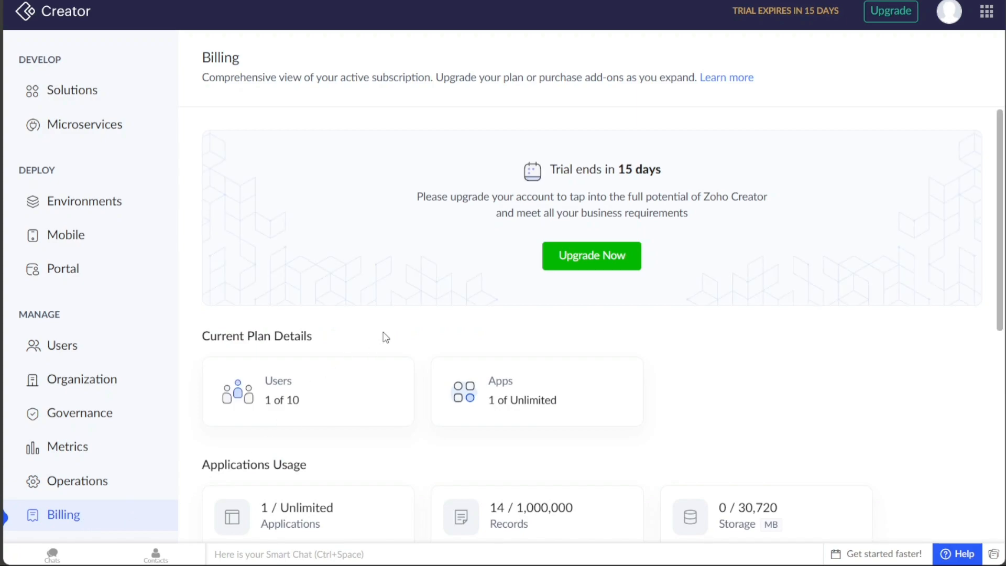
mouse_move(395, 296)
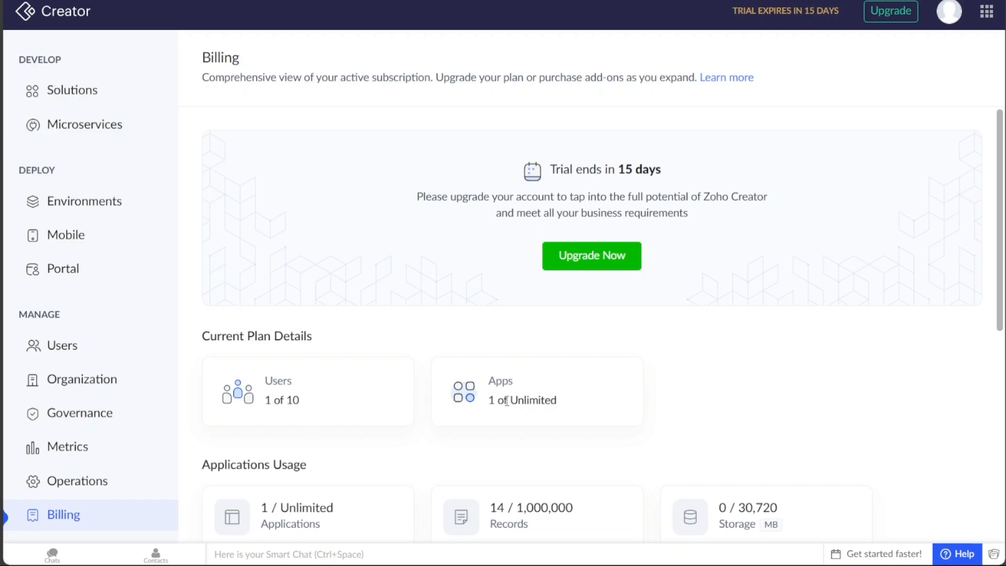
mouse_move(606, 425)
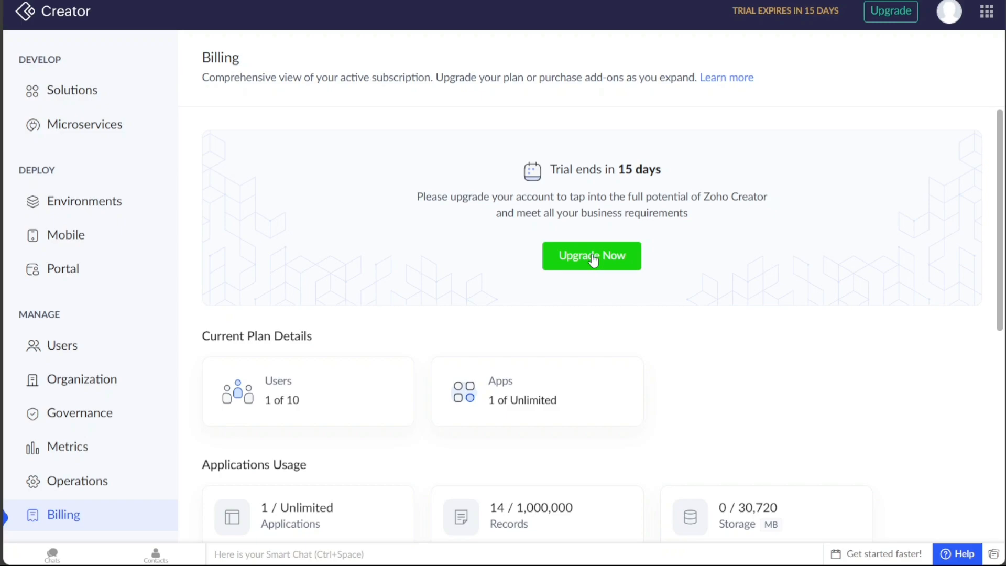
mouse_move(581, 260)
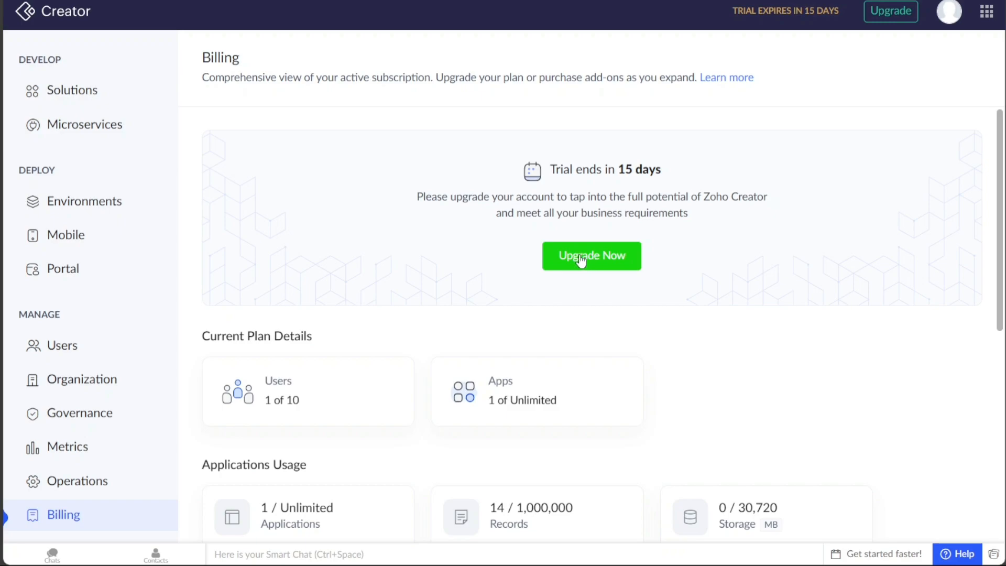
mouse_move(188, 152)
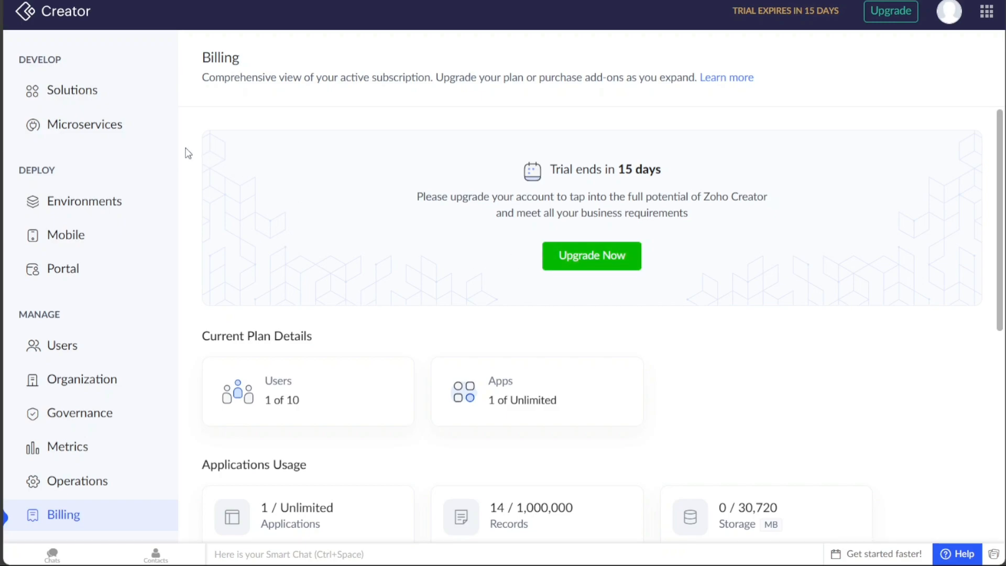
Return to Solutions listing Creator Kickstart, briefly viewing the profile panel and Zoho apps grid
click(72, 90)
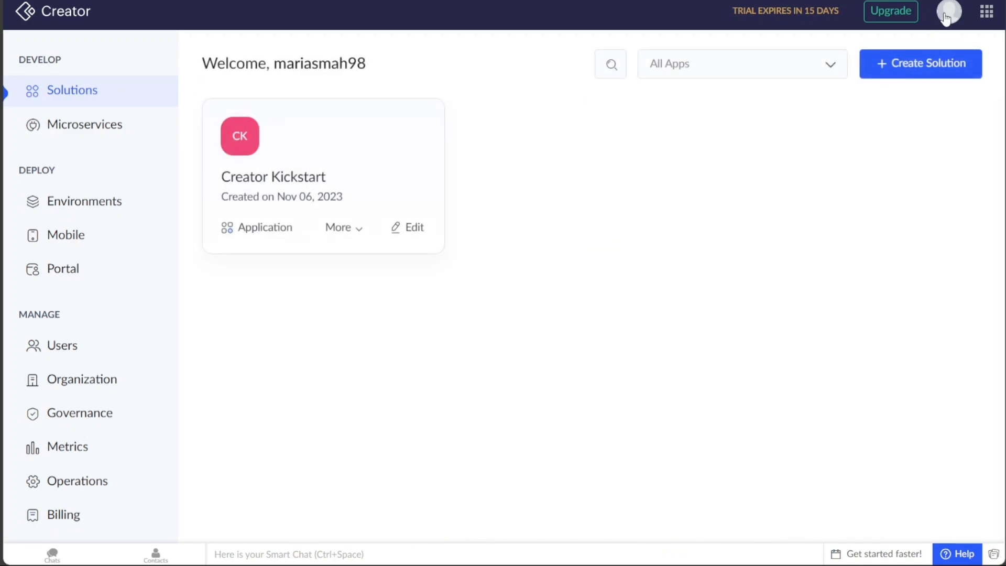
click(948, 12)
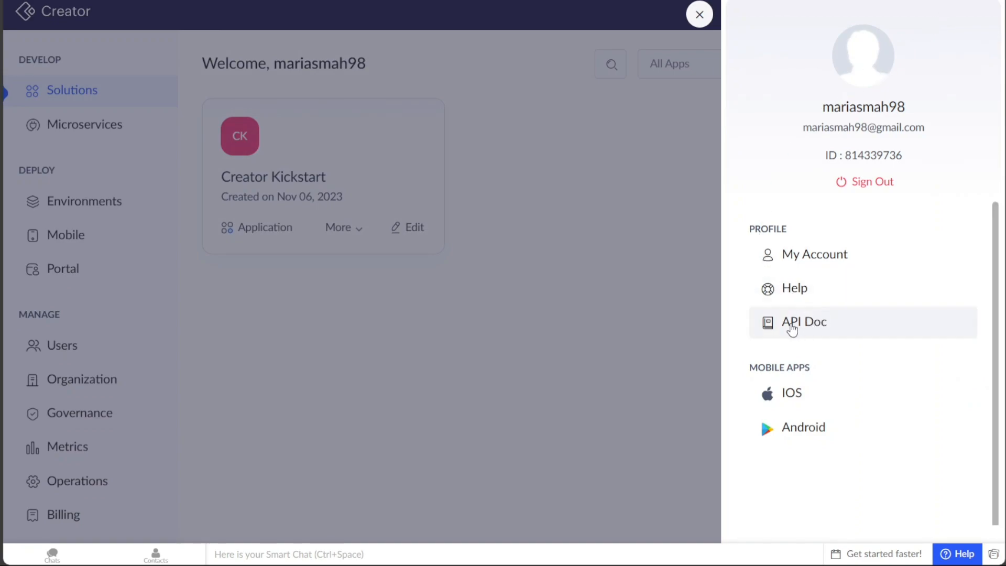
click(699, 15)
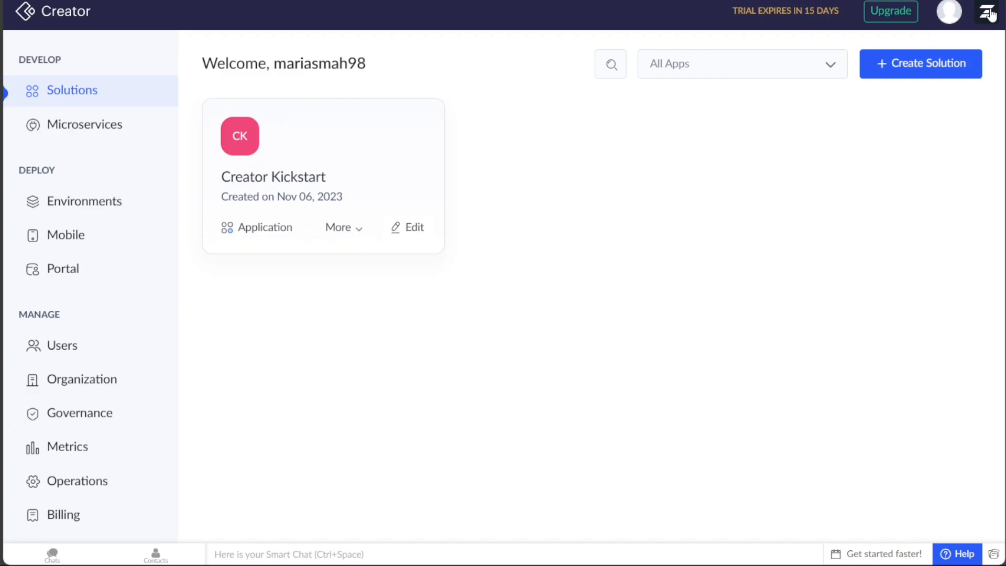
click(989, 12)
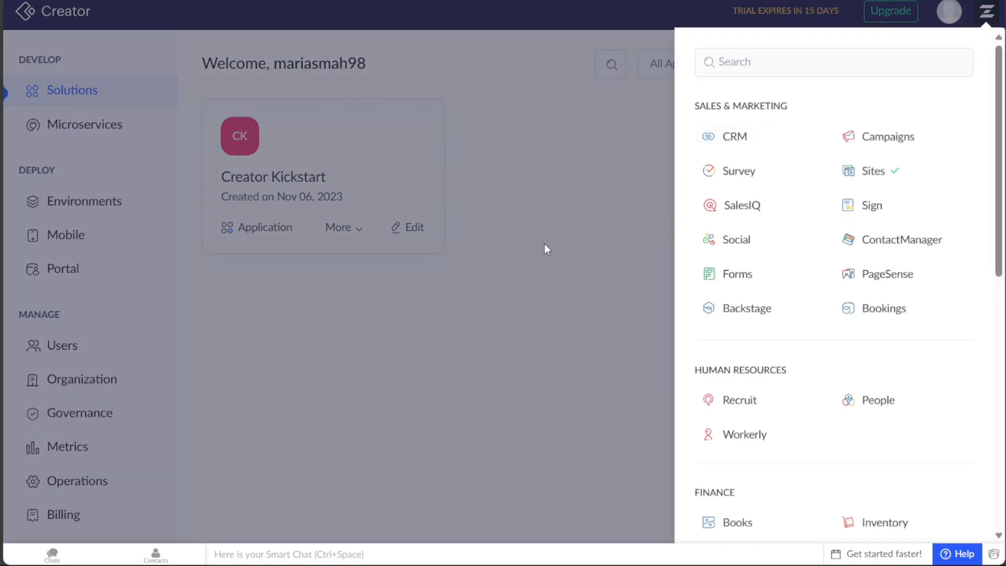
click(988, 12)
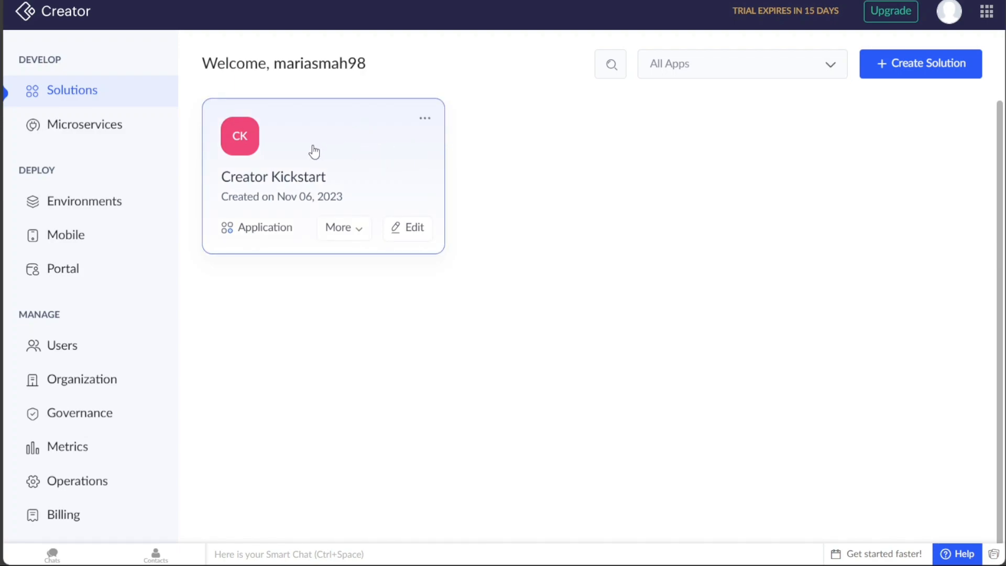
mouse_move(286, 91)
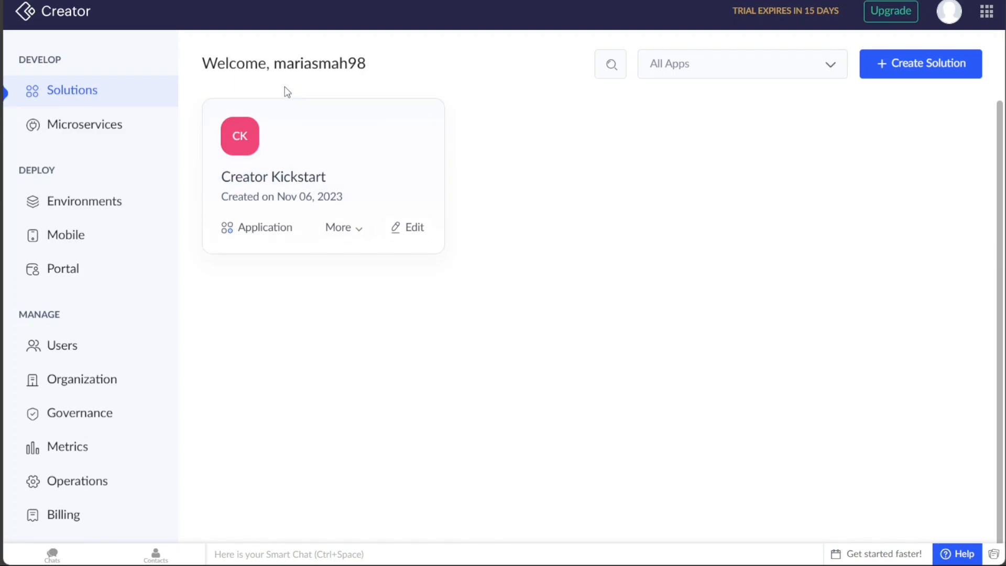
mouse_move(242, 80)
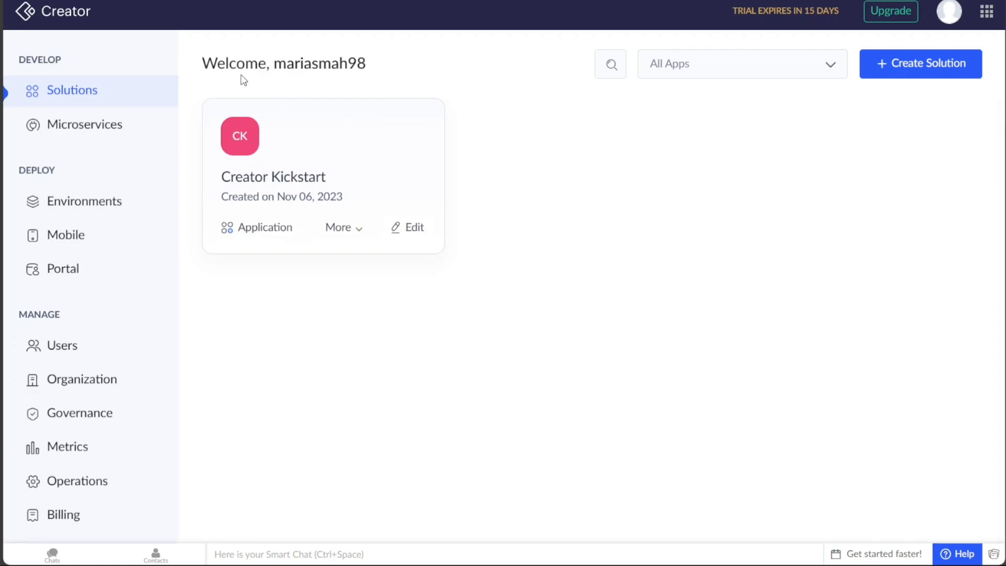
mouse_move(183, 72)
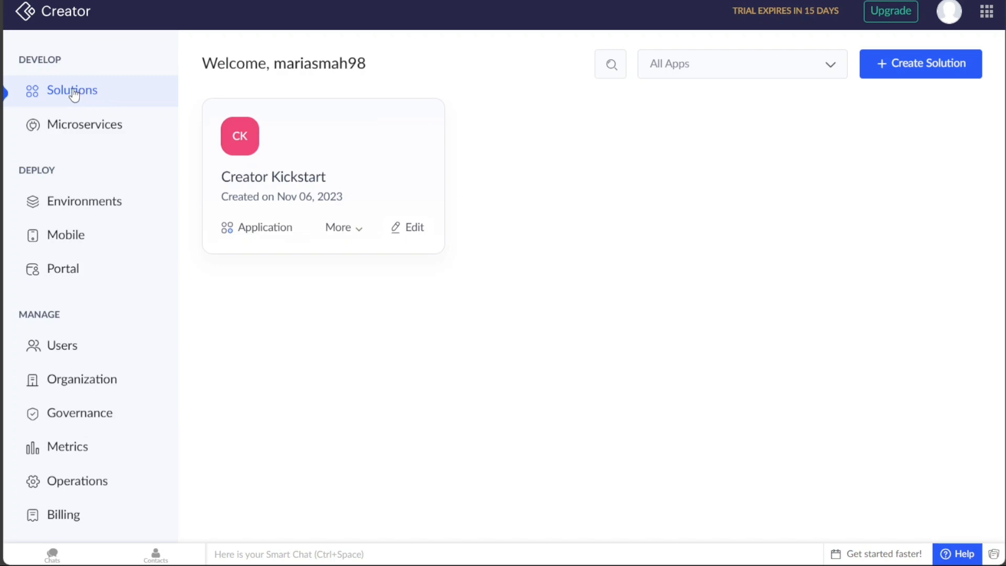
mouse_move(263, 84)
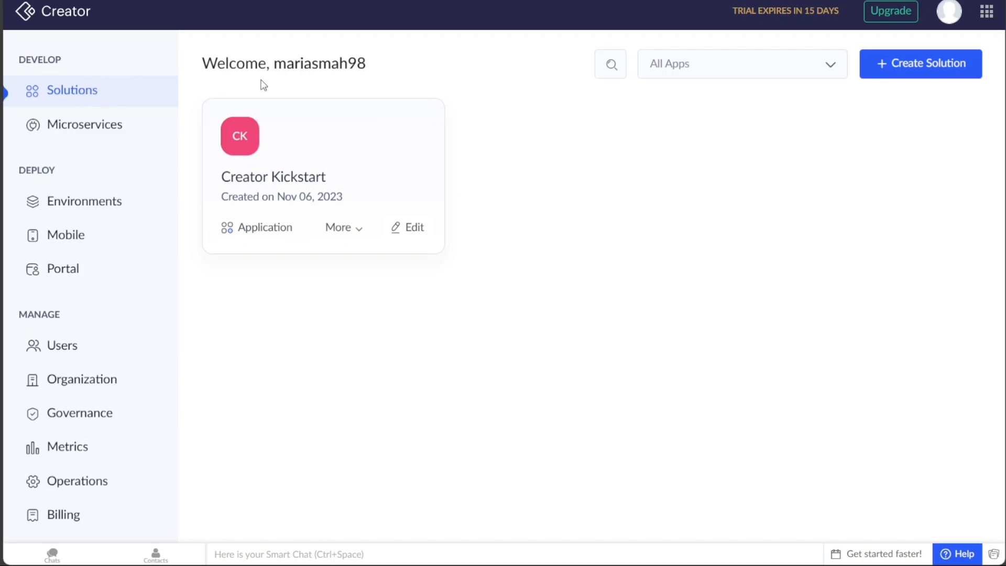
Delete the Creator Kickstart application from its card and confirm the deletion
click(426, 119)
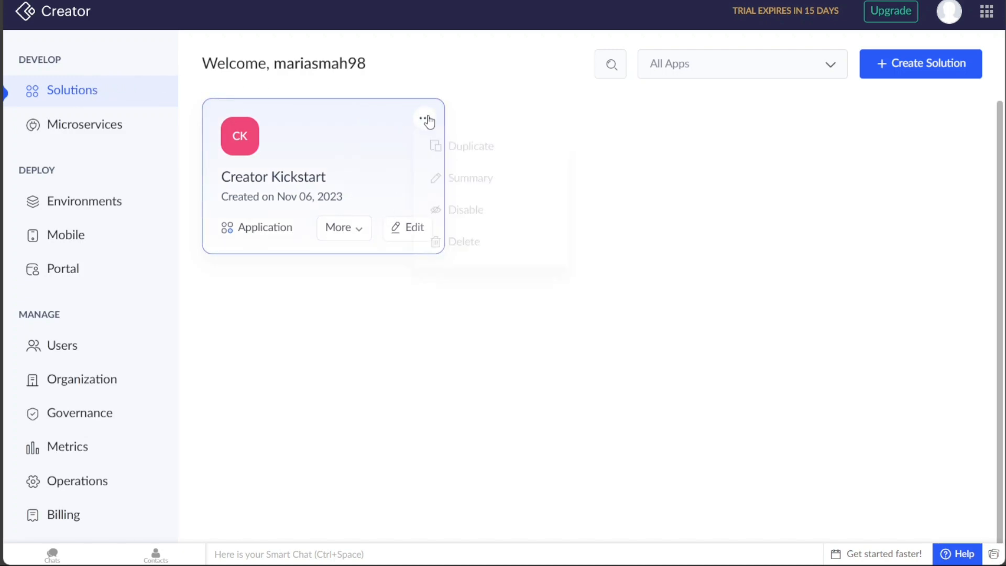
click(425, 120)
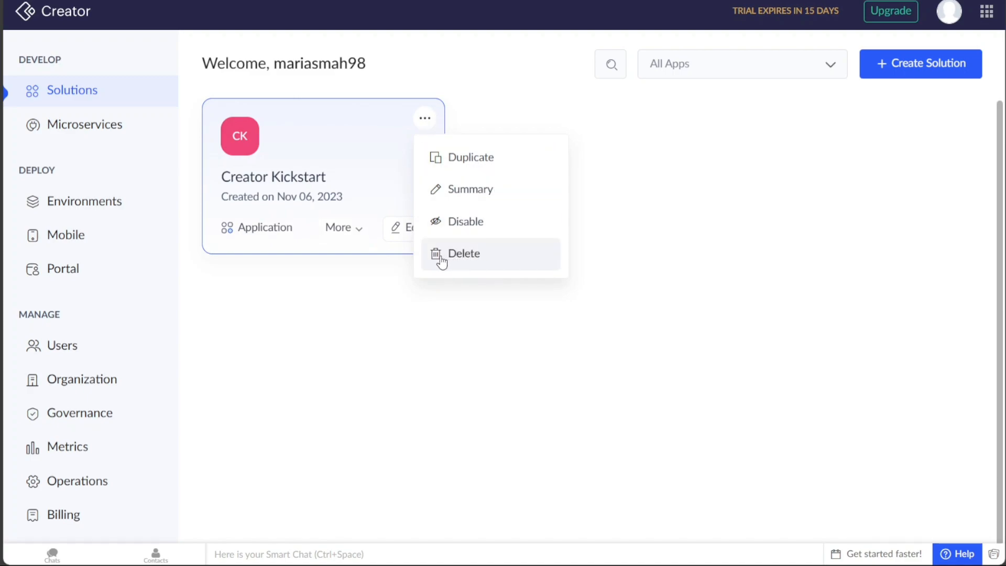
click(464, 253)
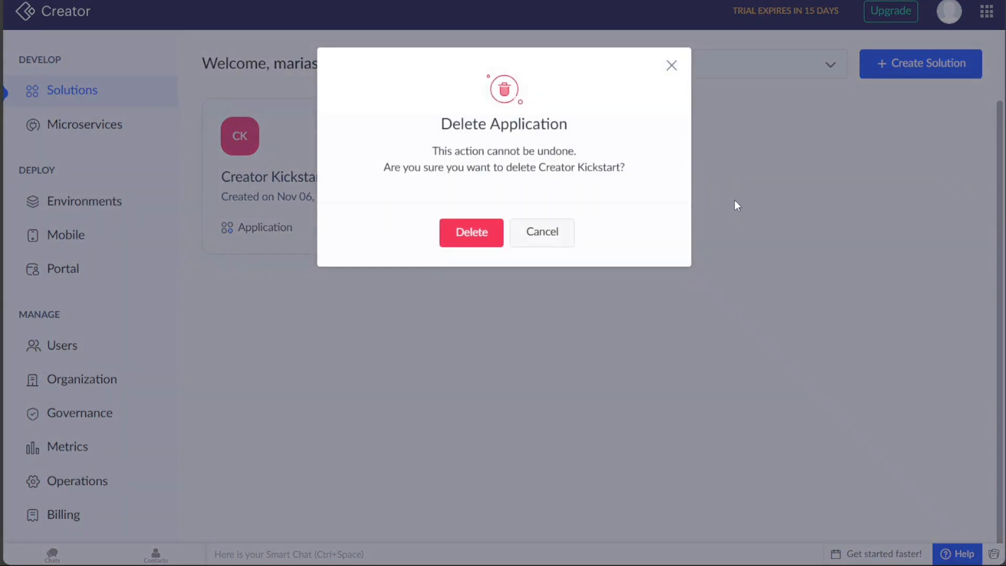
click(471, 232)
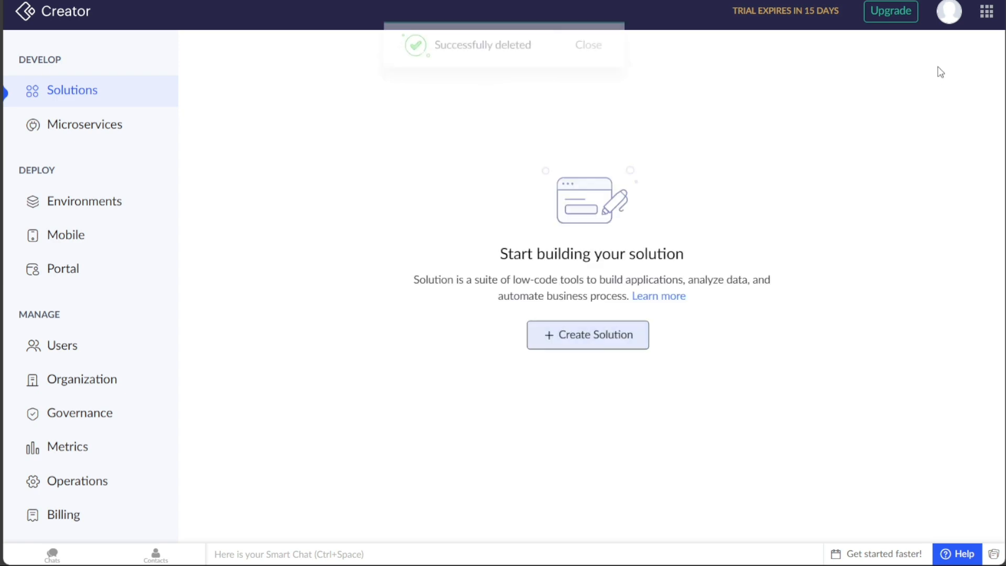
Create a solution of type Applications to reach the Create New Application options
click(587, 334)
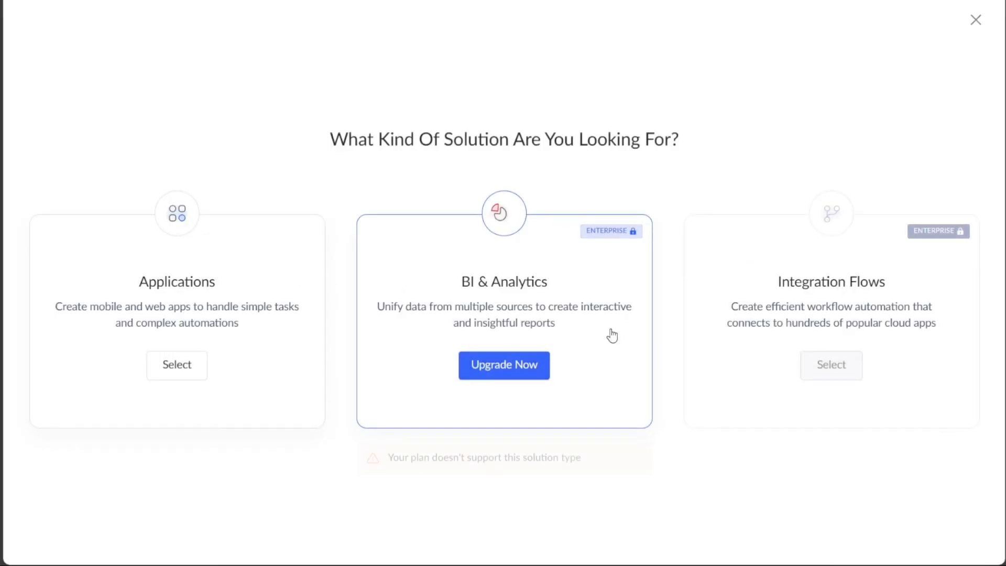
mouse_move(598, 146)
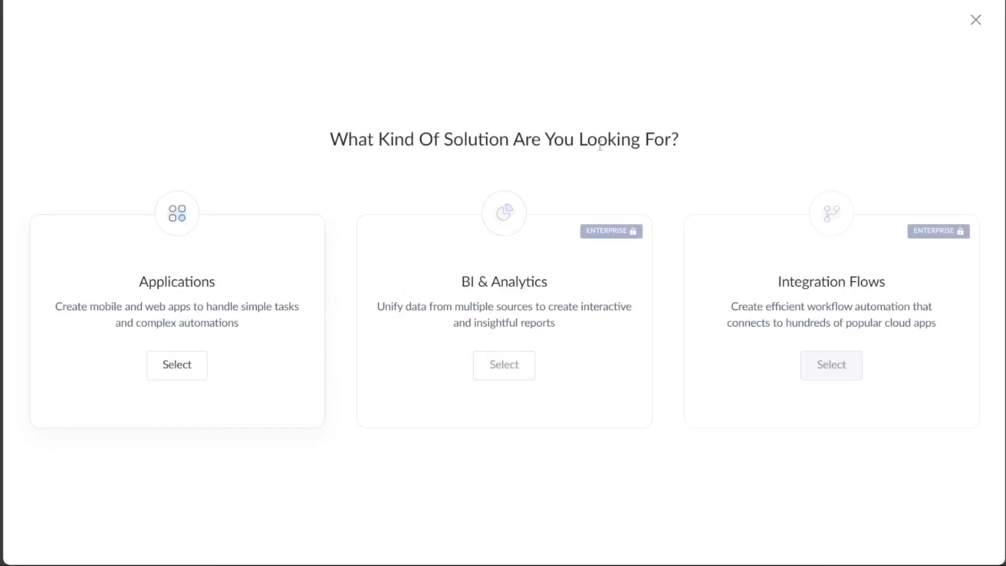
mouse_move(375, 186)
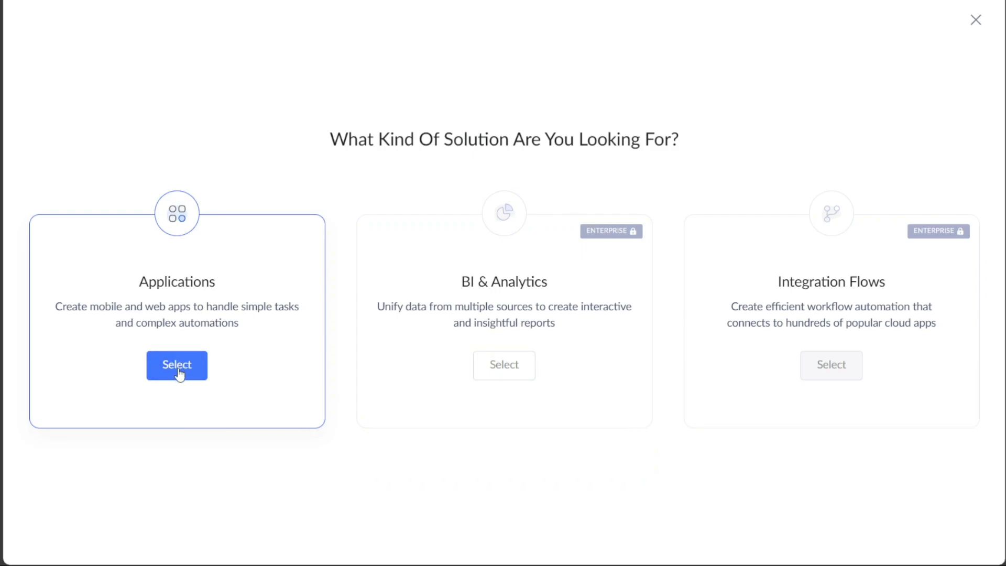
click(177, 366)
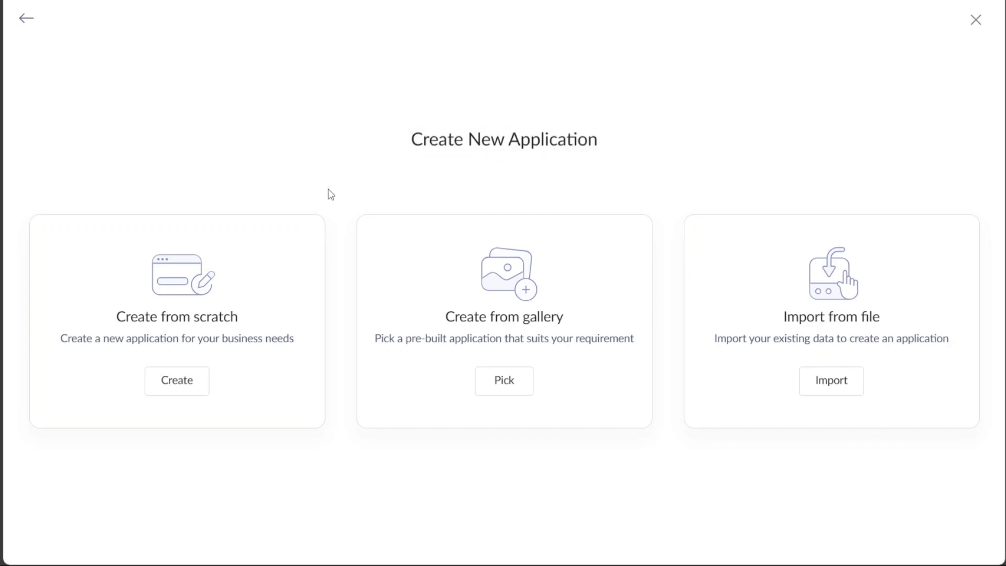
mouse_move(299, 244)
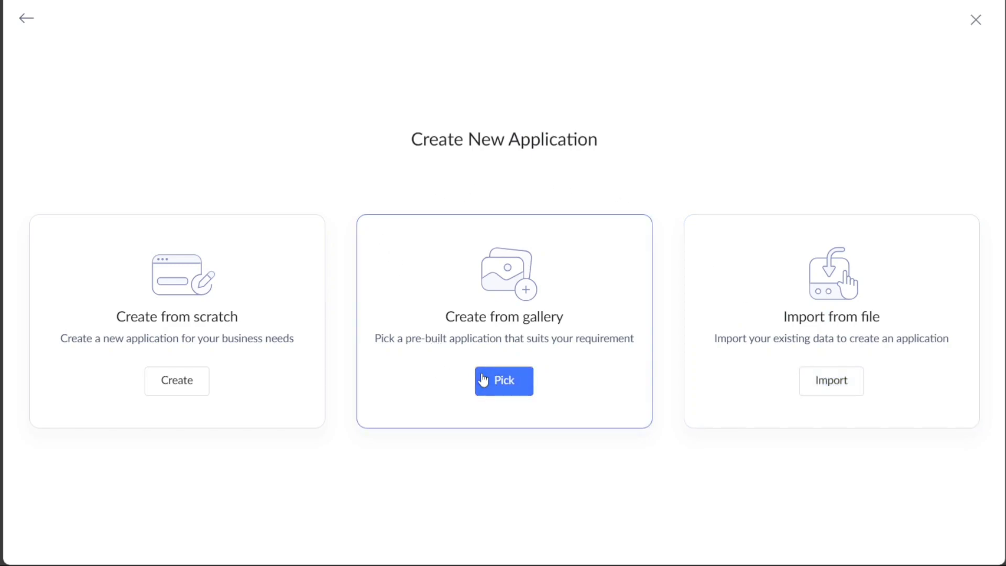
Install the Sales Management app from the Create from gallery collection
click(504, 381)
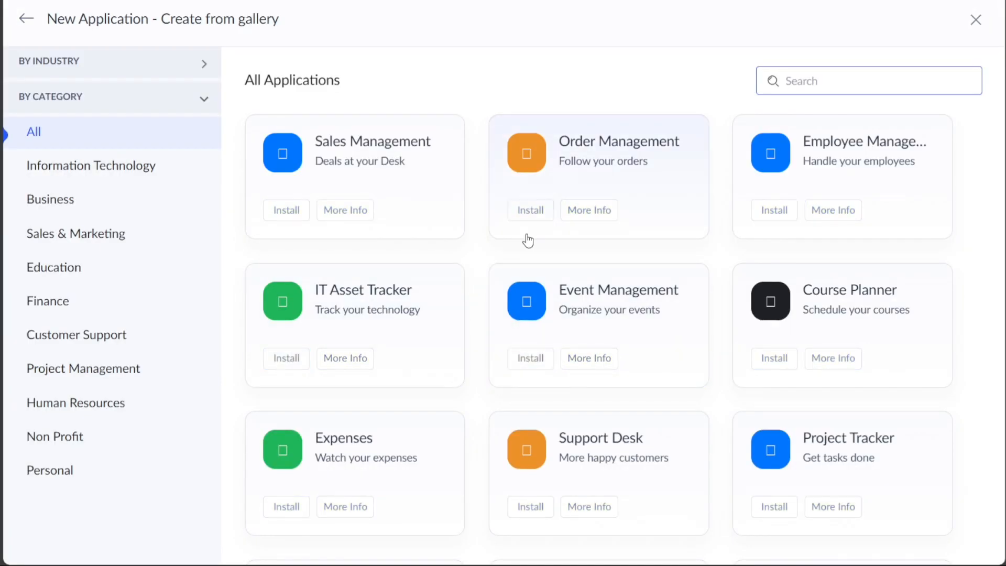
mouse_move(469, 210)
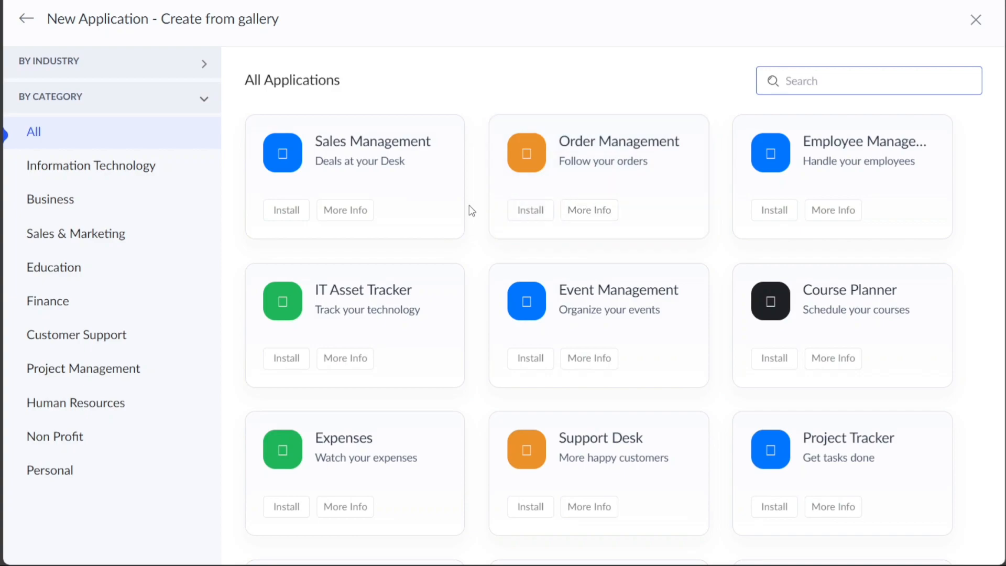
mouse_move(484, 152)
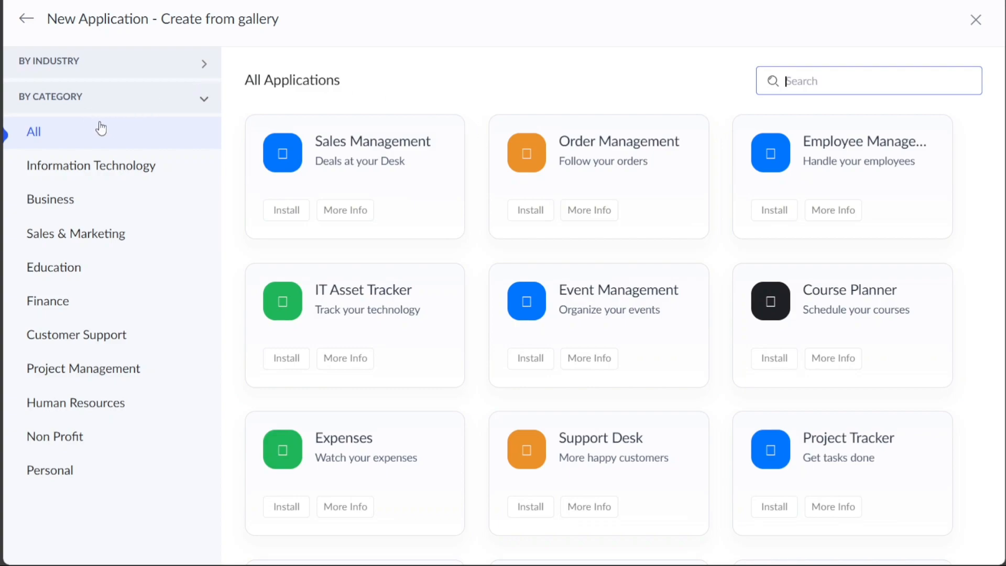
mouse_move(106, 155)
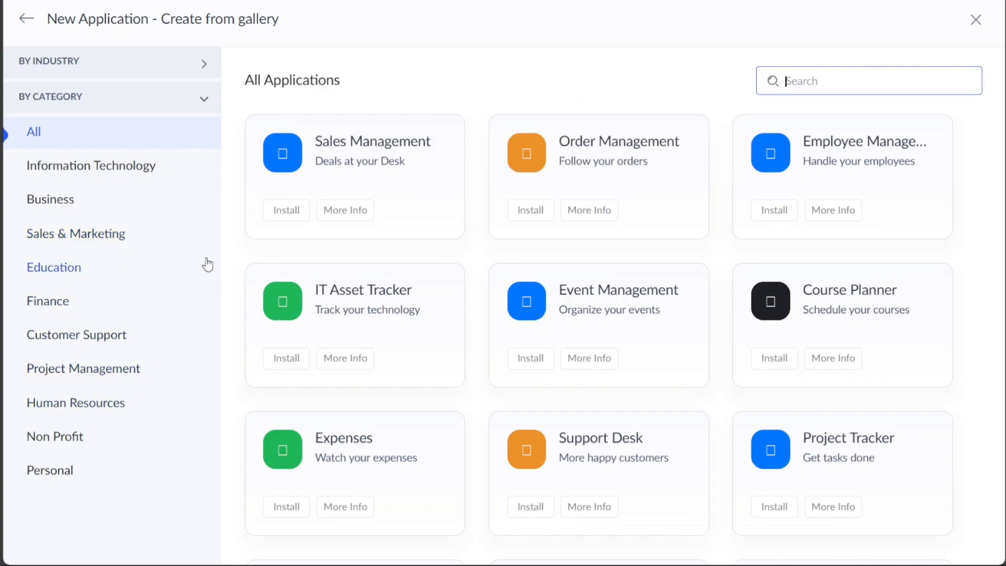
click(286, 210)
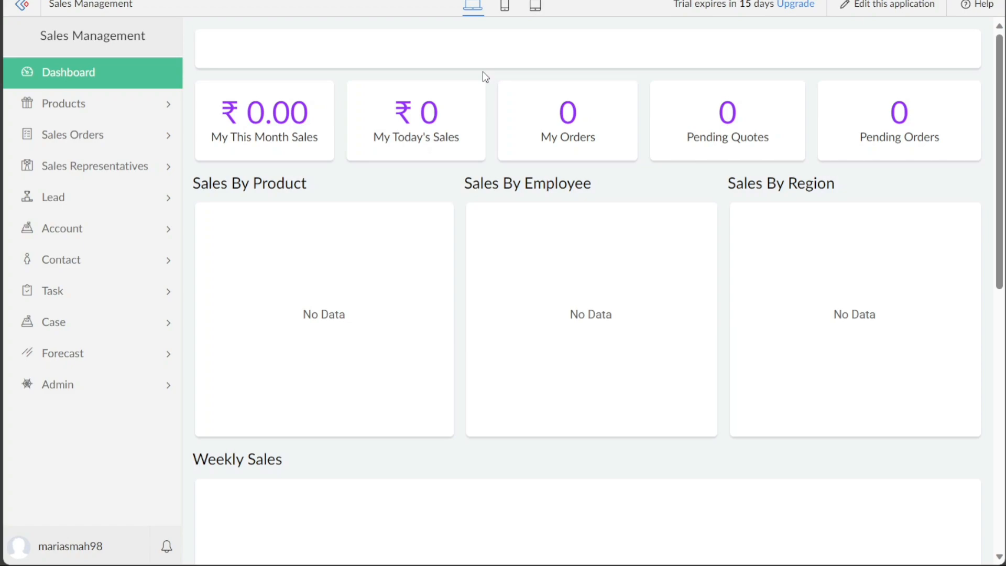
mouse_move(329, 89)
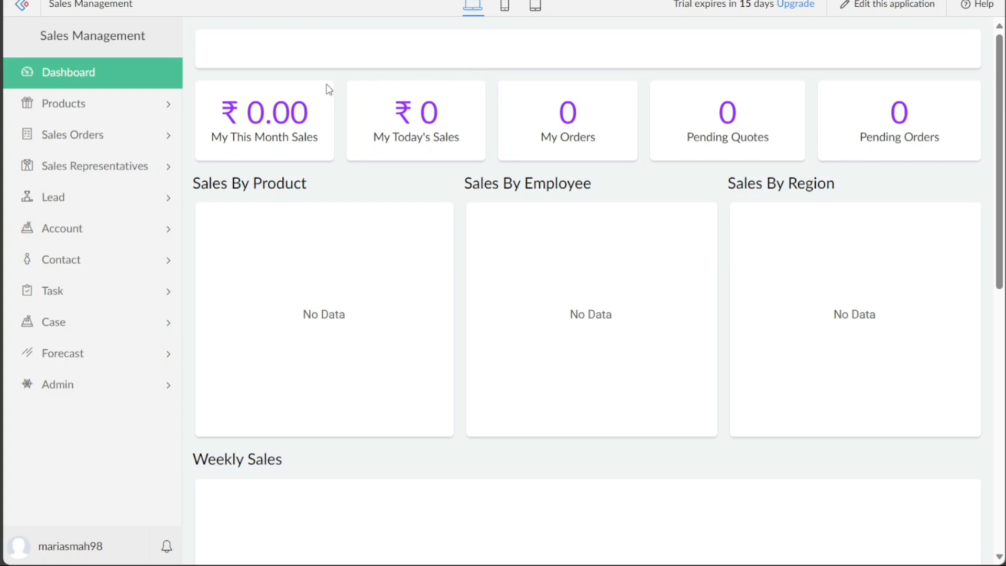
mouse_move(109, 147)
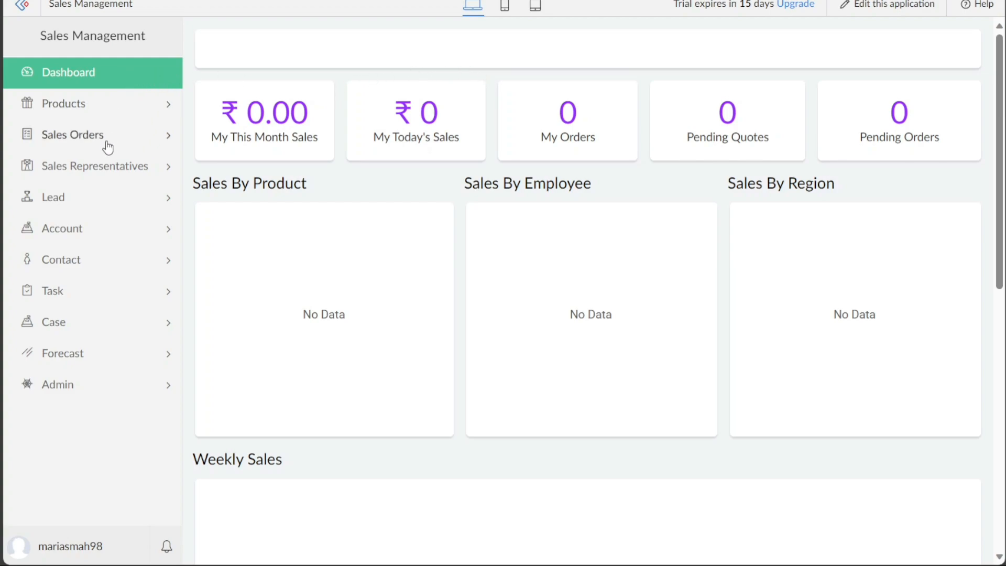
mouse_move(47, 262)
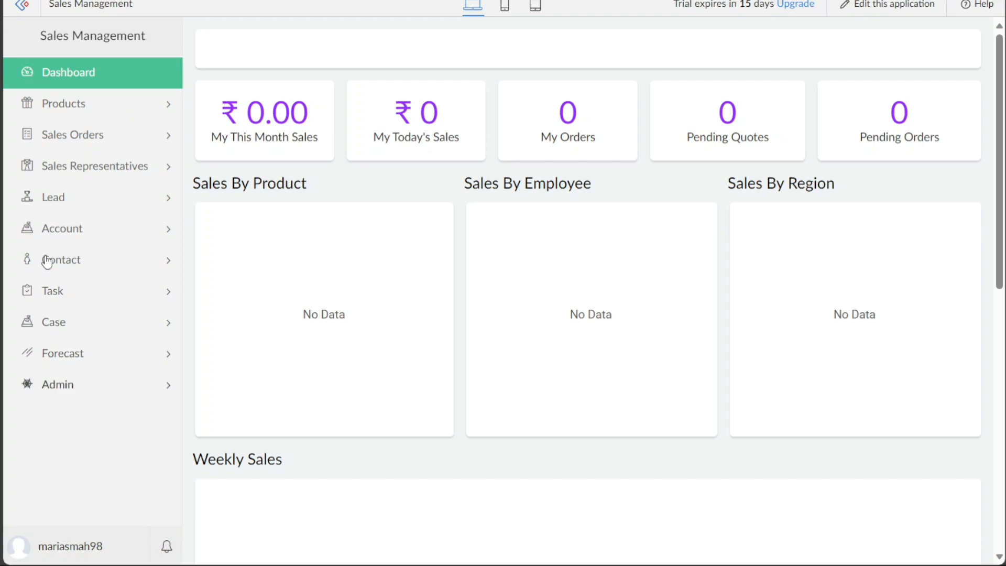
mouse_move(421, 37)
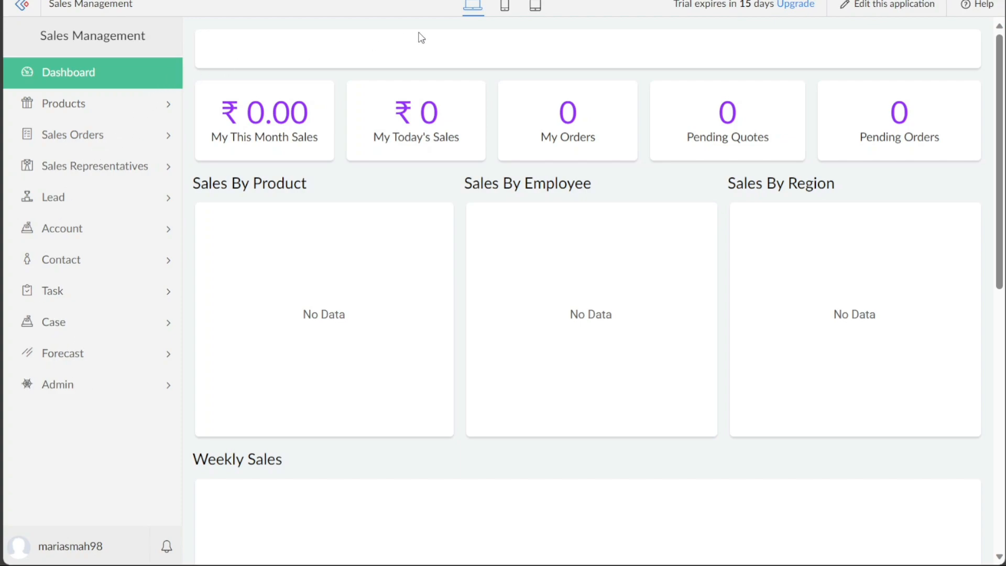
click(505, 6)
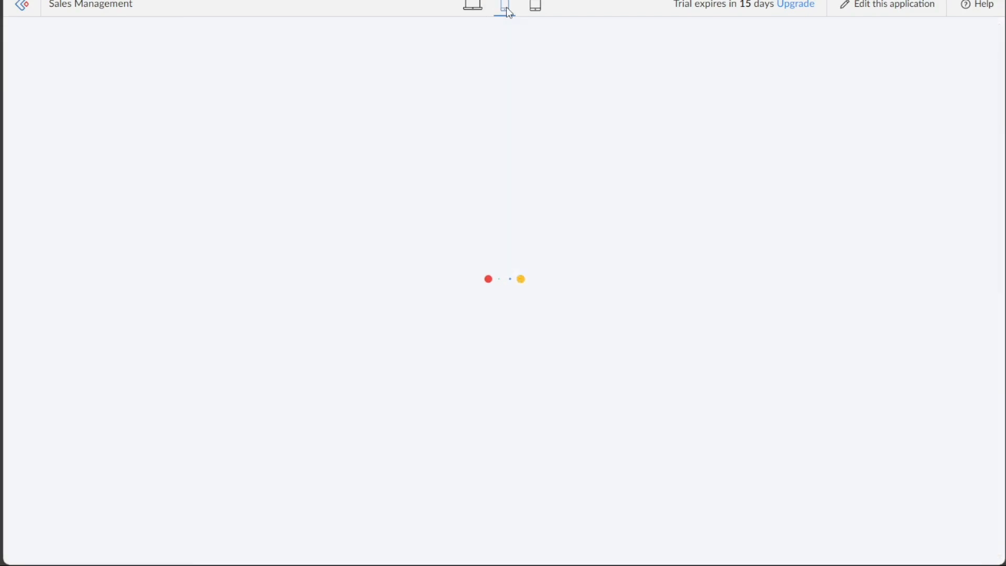
click(503, 5)
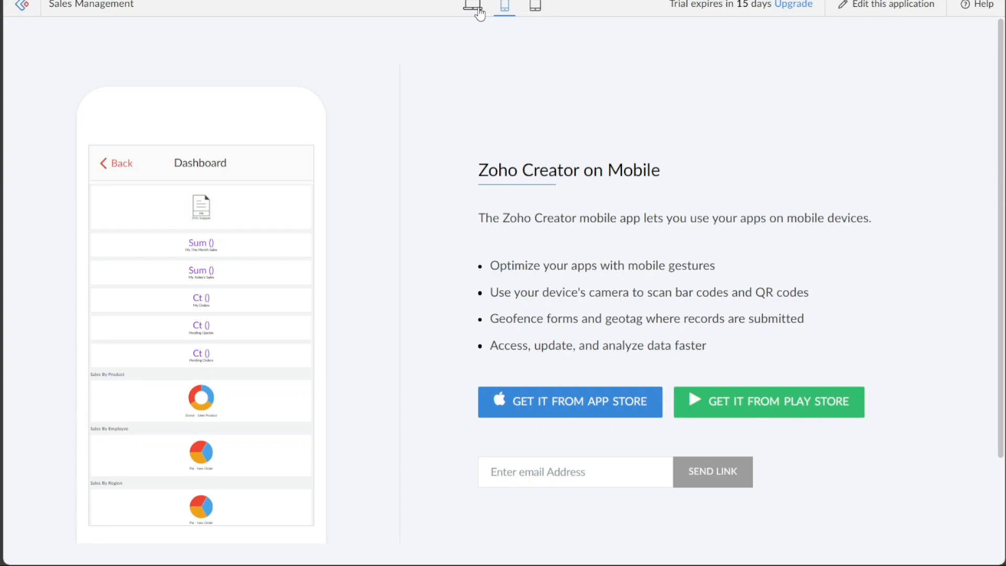
click(472, 6)
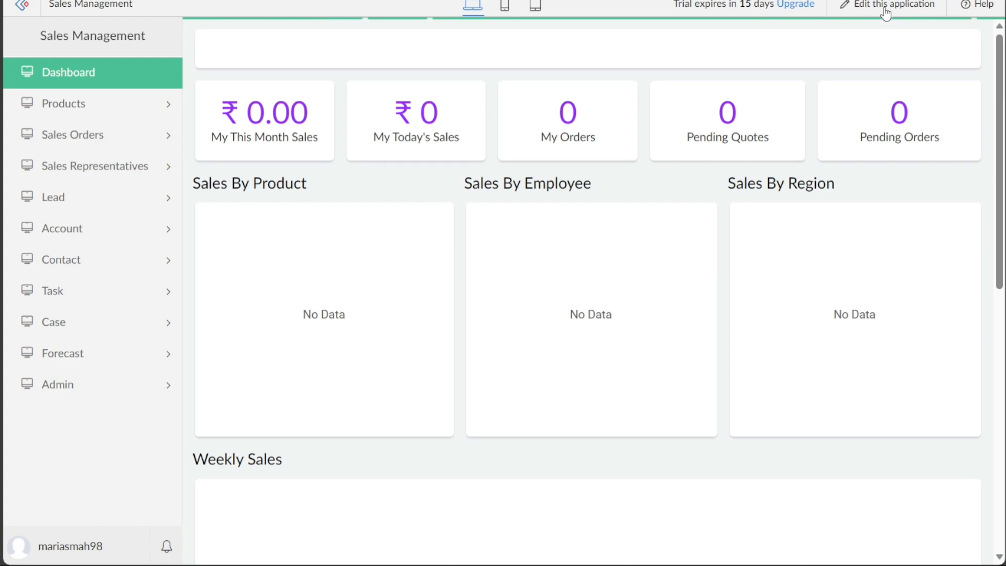
Edit the Sales Management app and view its three enabled form workflows
click(894, 4)
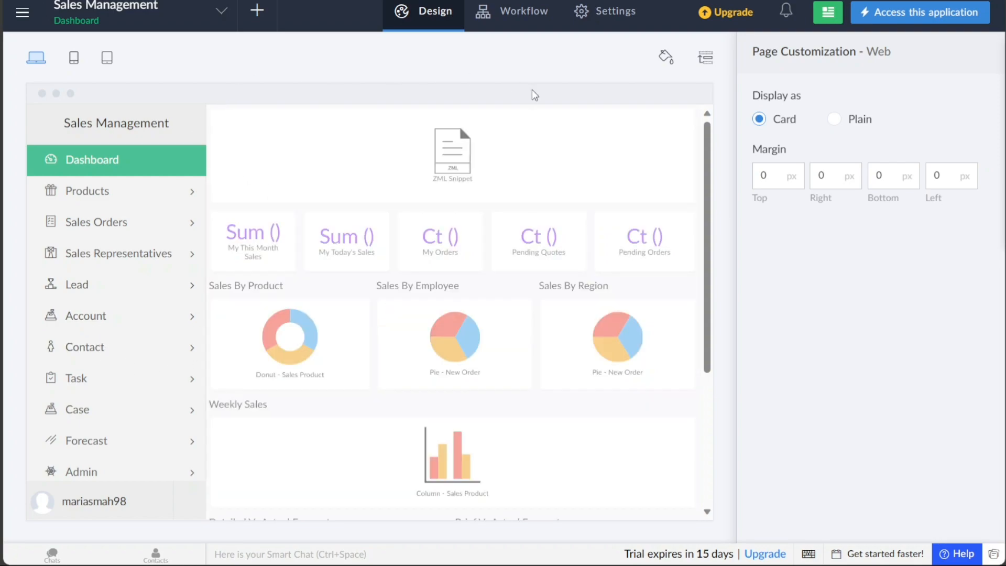
mouse_move(529, 12)
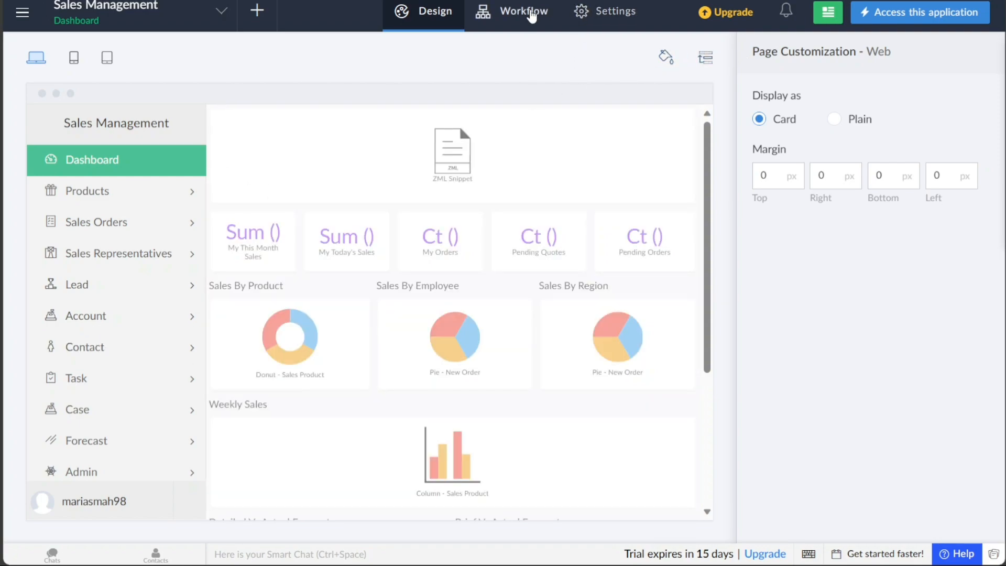
mouse_move(573, 22)
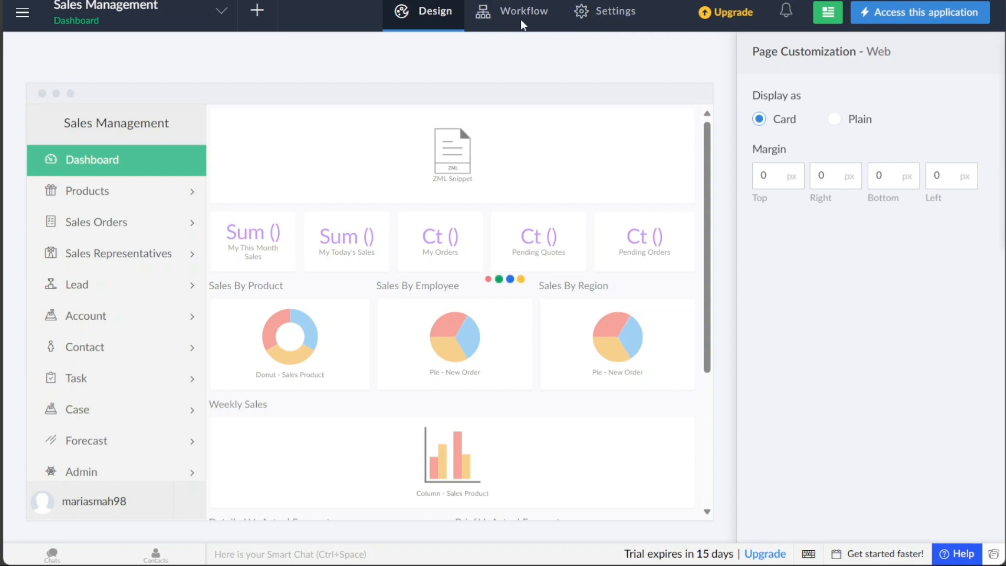
click(527, 11)
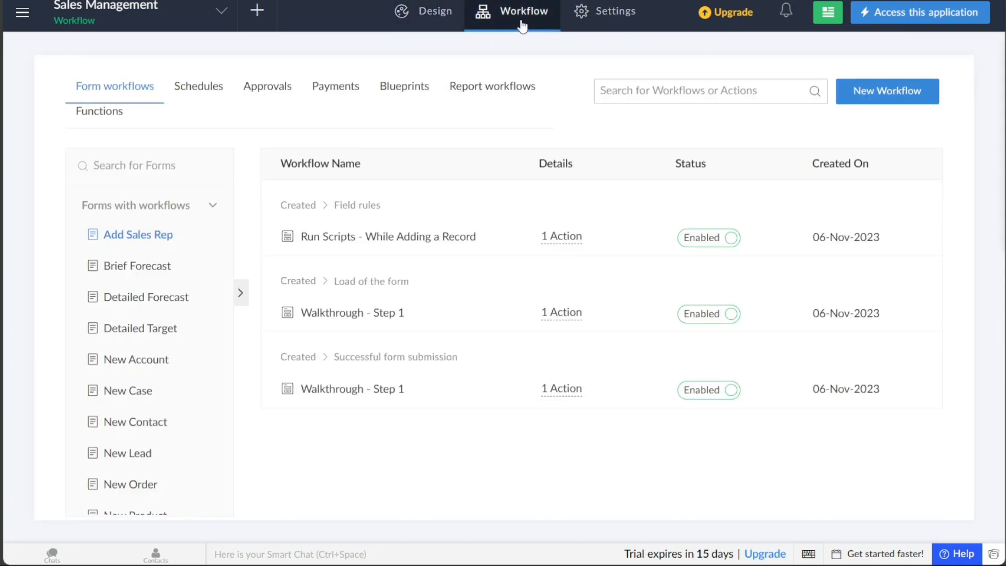
mouse_move(609, 48)
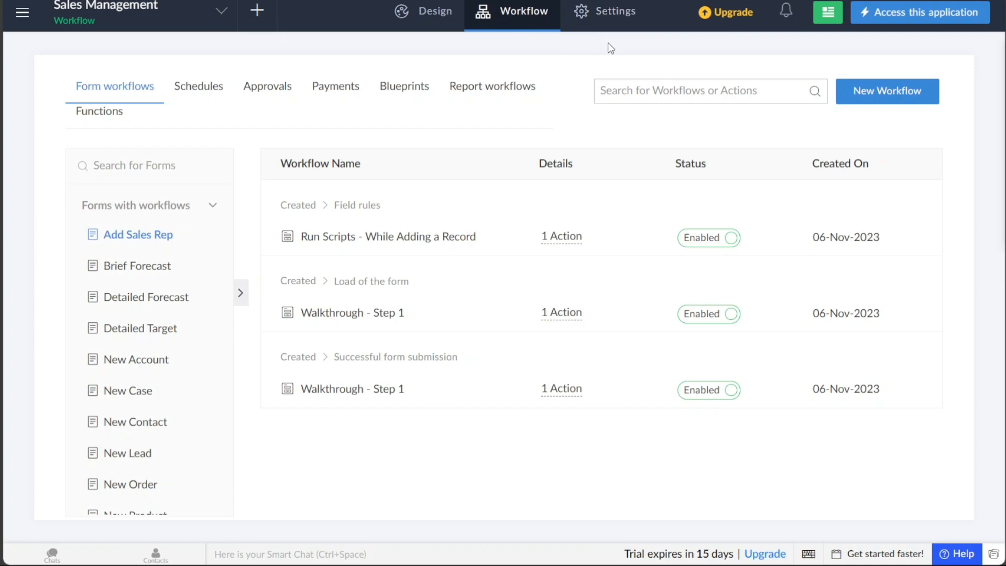
mouse_move(799, 54)
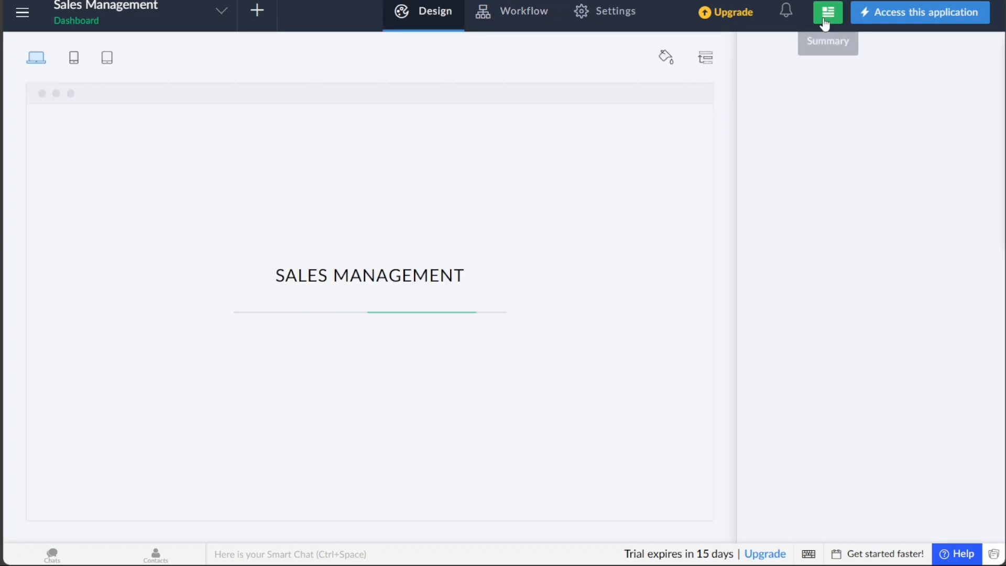
Open the Sales Management app's Summary page showing its URL, administrator user and portal sections
click(827, 12)
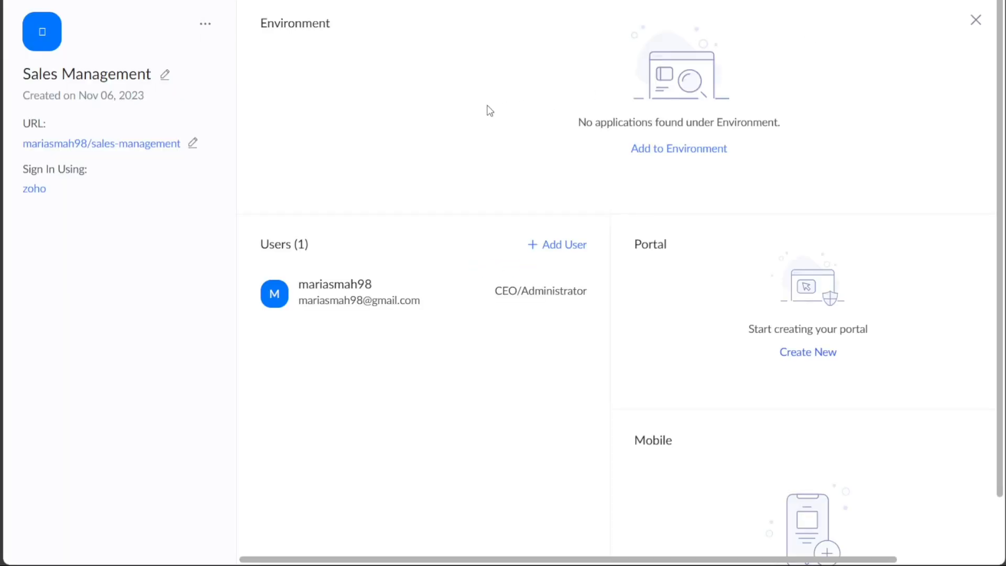